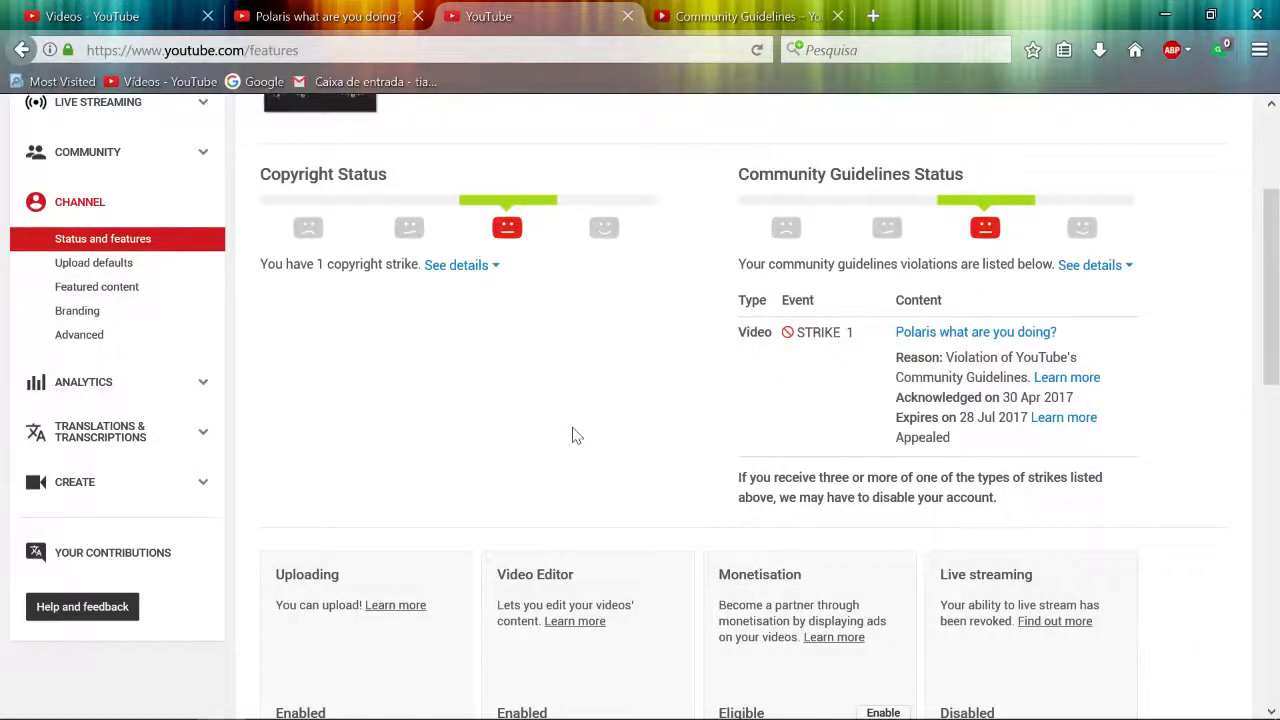
{"action": "mouse_move", "coordinate": [690, 418]}
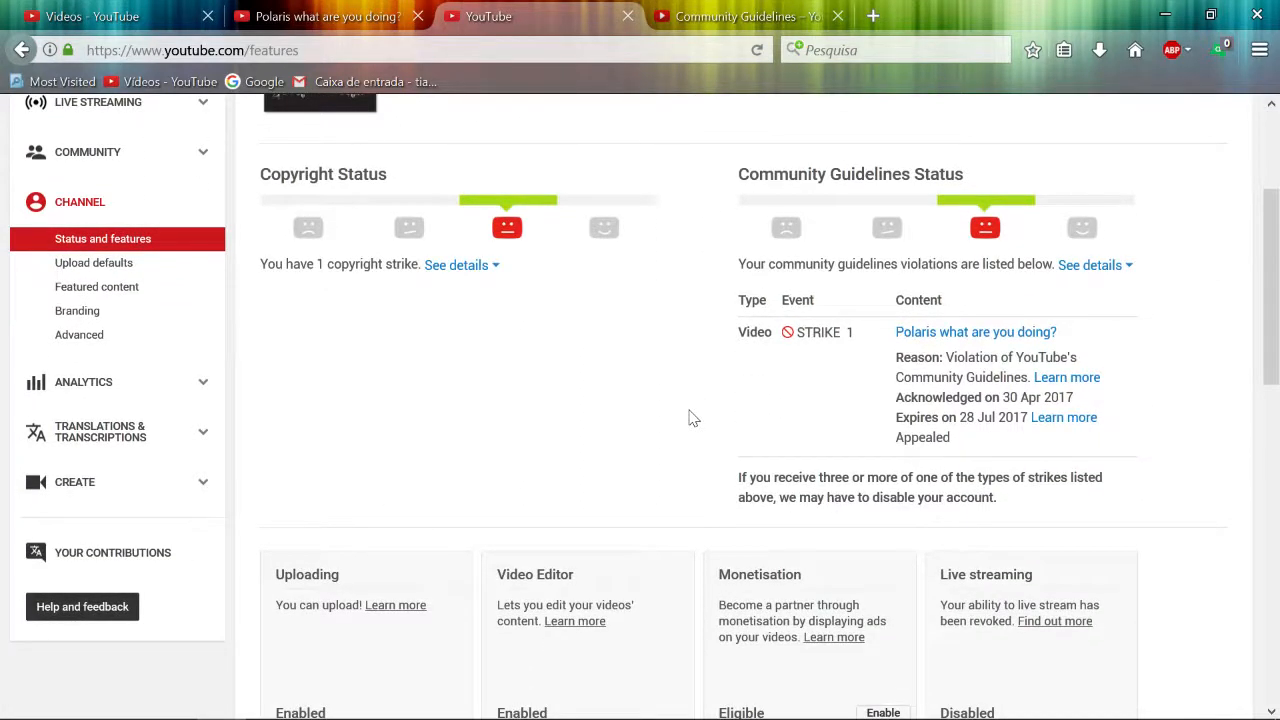
{"action": "mouse_move", "coordinate": [964, 350]}
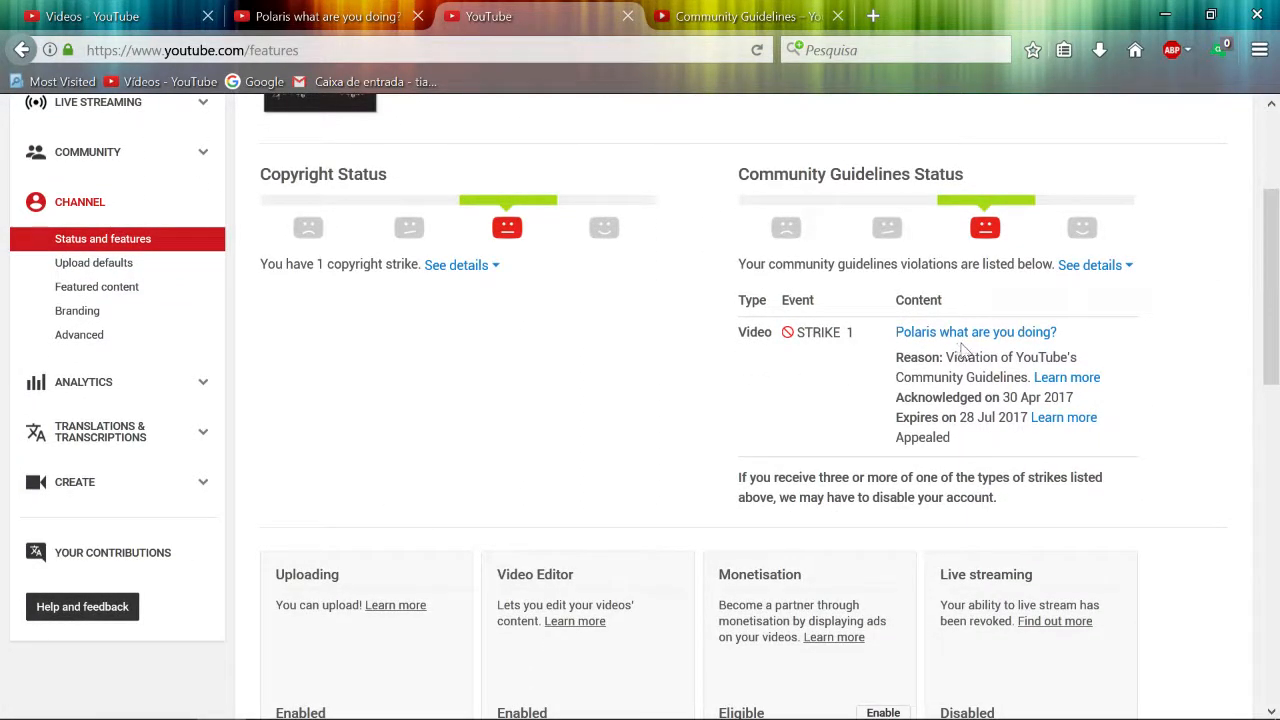
{"action": "mouse_move", "coordinate": [782, 378]}
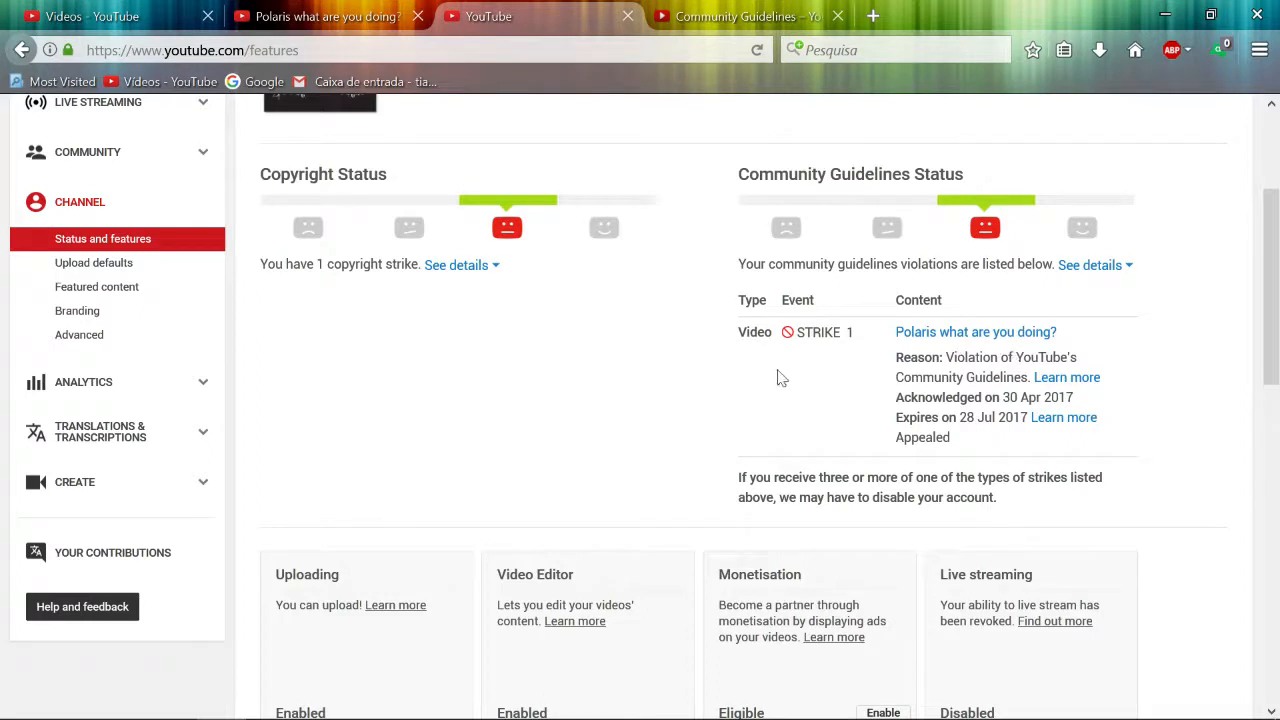
{"action": "mouse_move", "coordinate": [724, 370]}
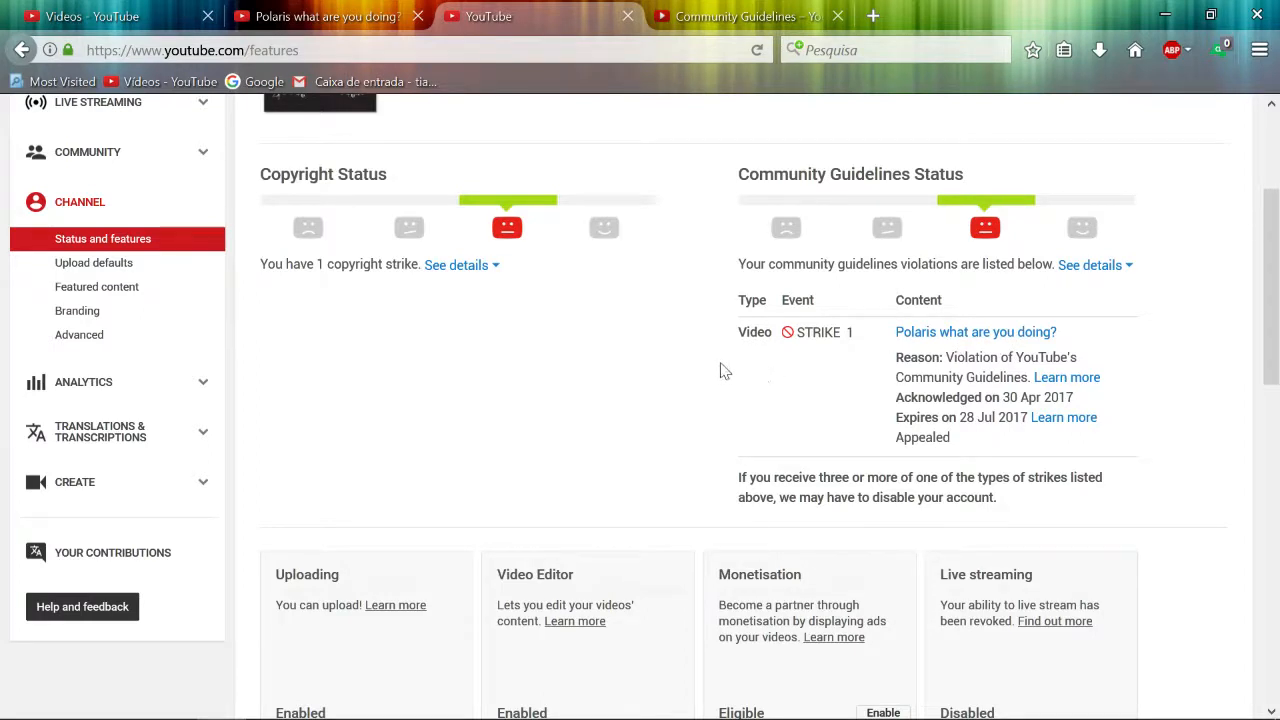
{"action": "mouse_move", "coordinate": [614, 236]}
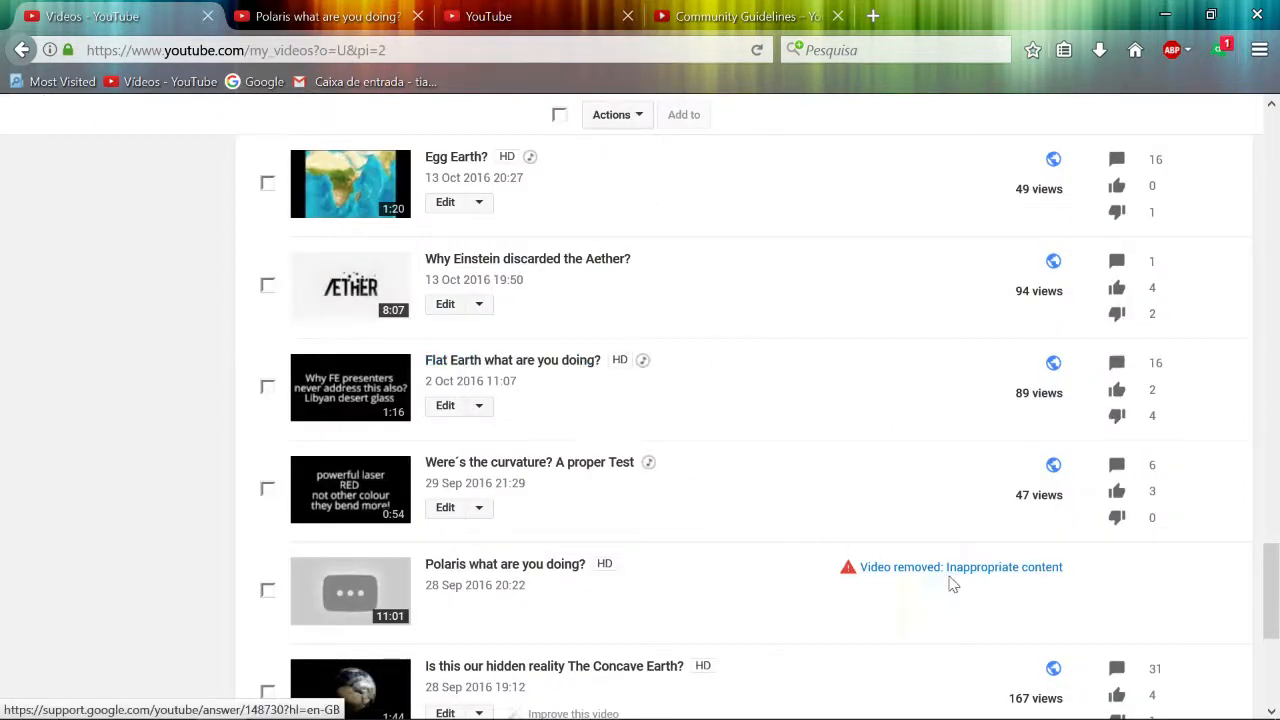
{"action": "mouse_move", "coordinate": [994, 584]}
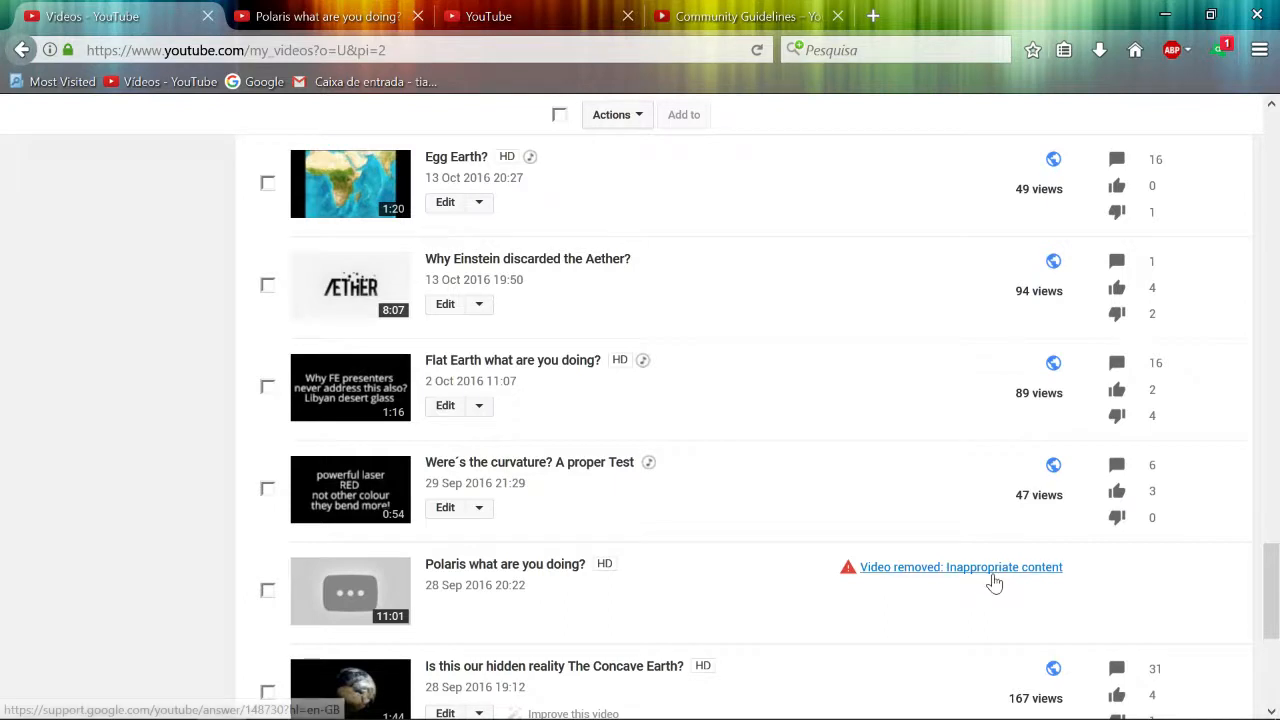
{"action": "mouse_move", "coordinate": [996, 580]}
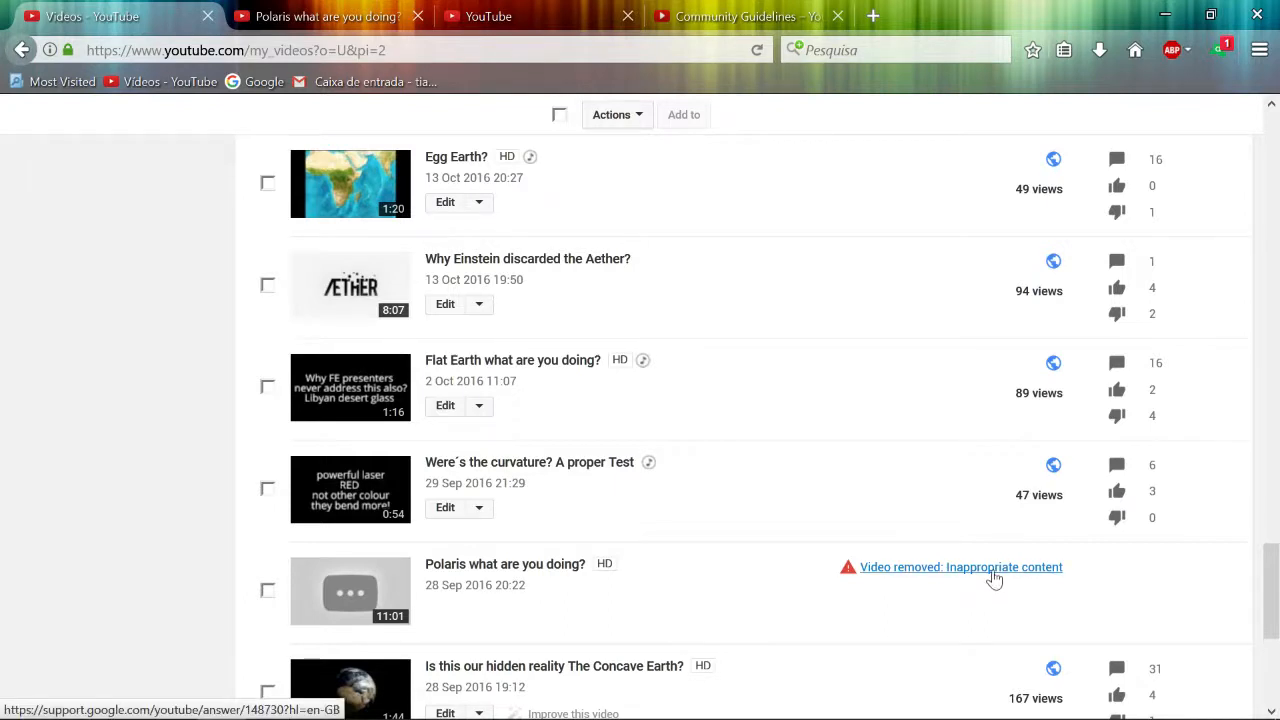
{"action": "mouse_move", "coordinate": [504, 102]}
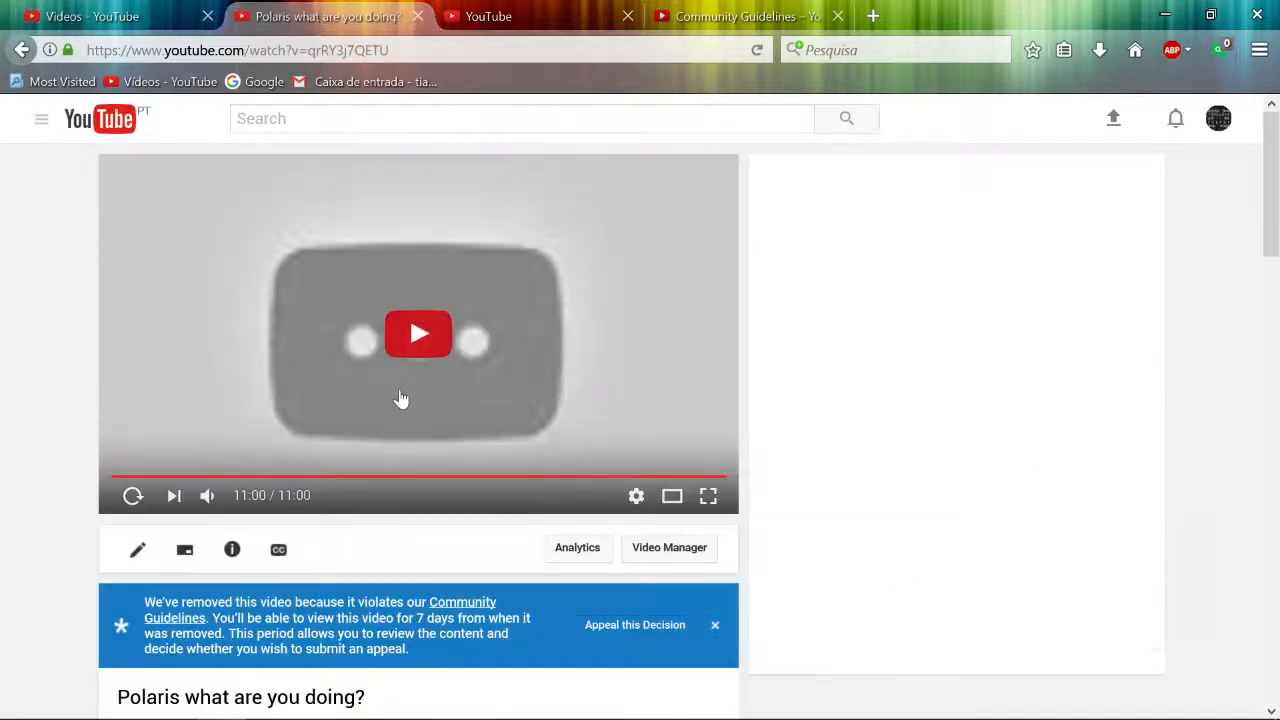
- Play the removed Polaris video and skip ahead so it rests paused near 10:22
{"action": "left_click", "coordinate": [418, 332]}
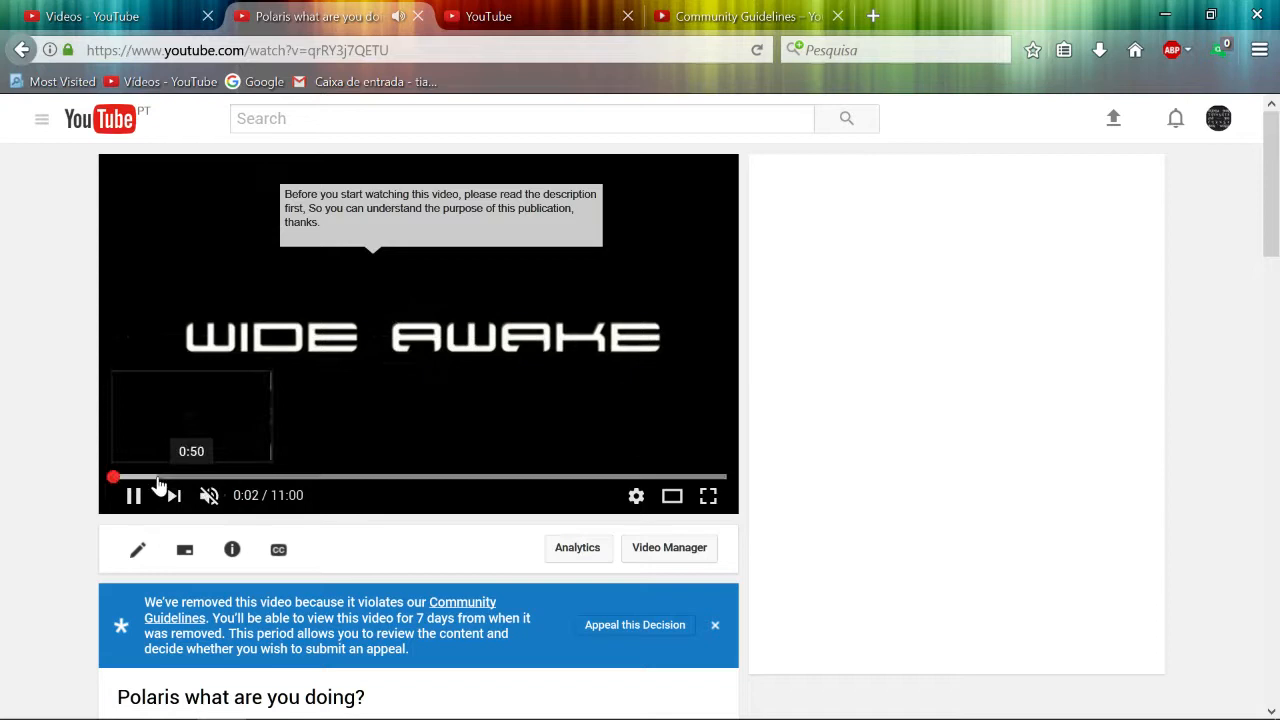
{"action": "mouse_move", "coordinate": [364, 482]}
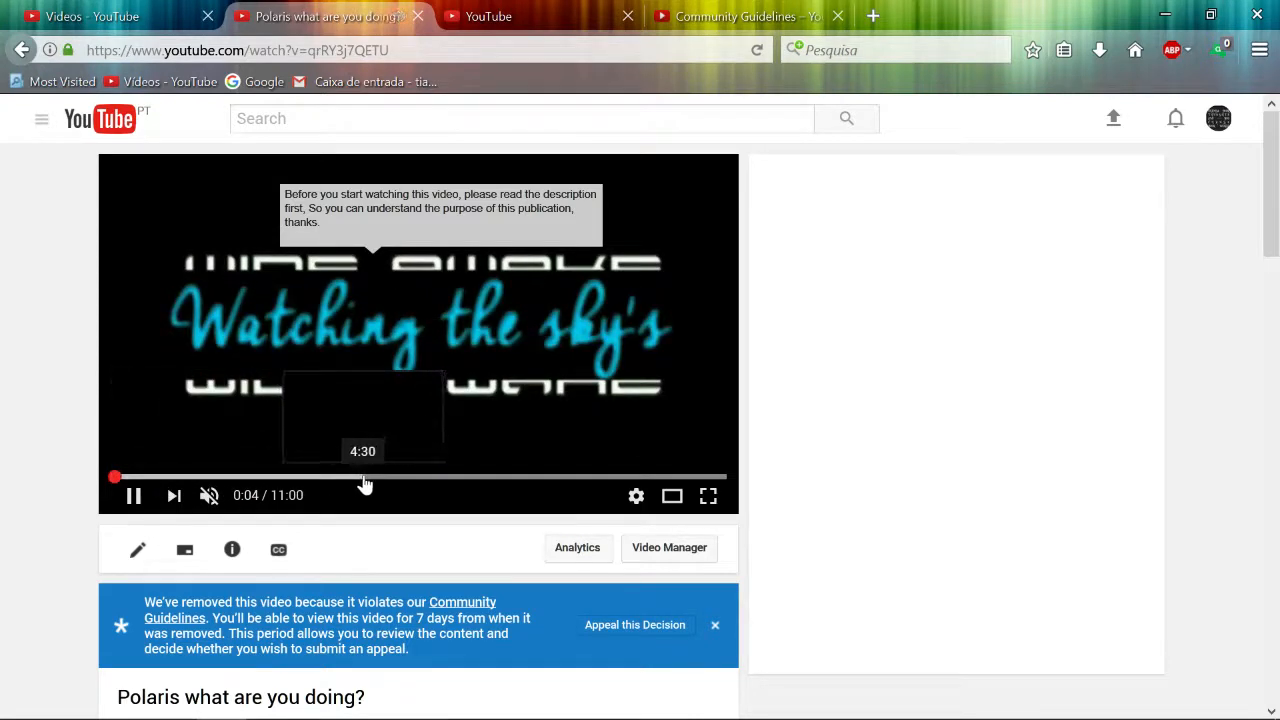
{"action": "left_click", "coordinate": [344, 476]}
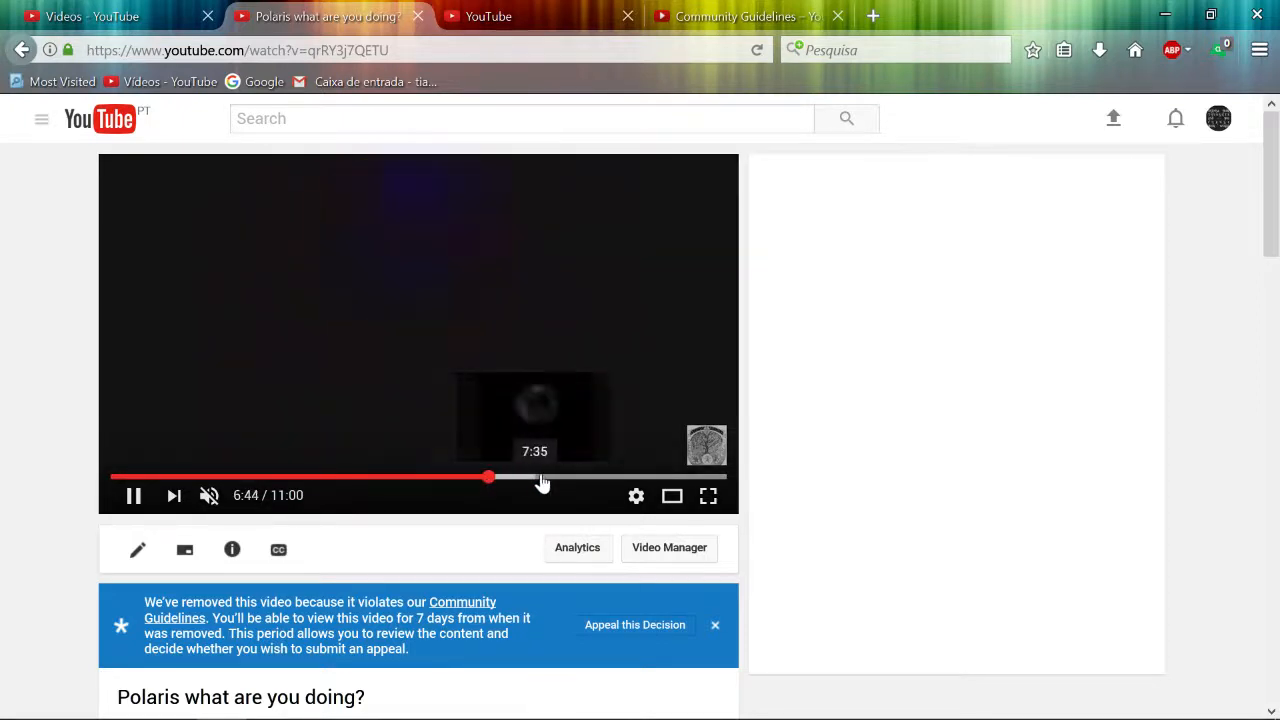
{"action": "left_click", "coordinate": [604, 476]}
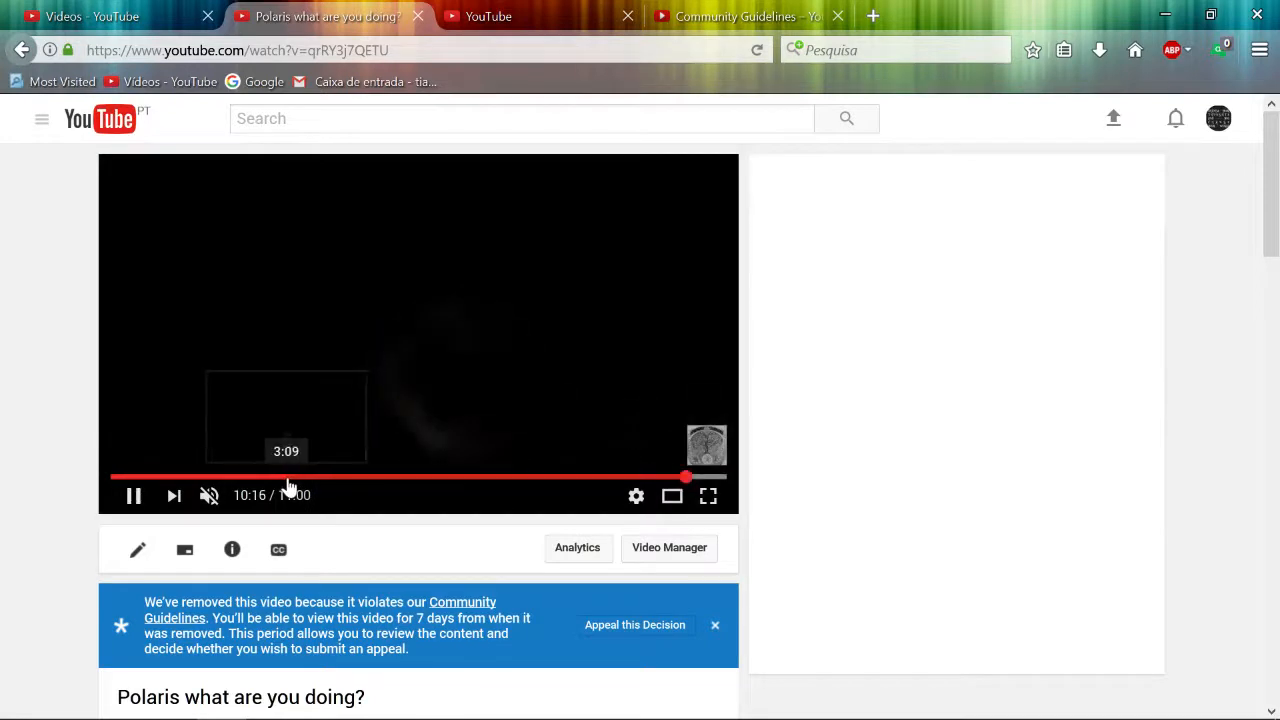
{"action": "mouse_move", "coordinate": [516, 488]}
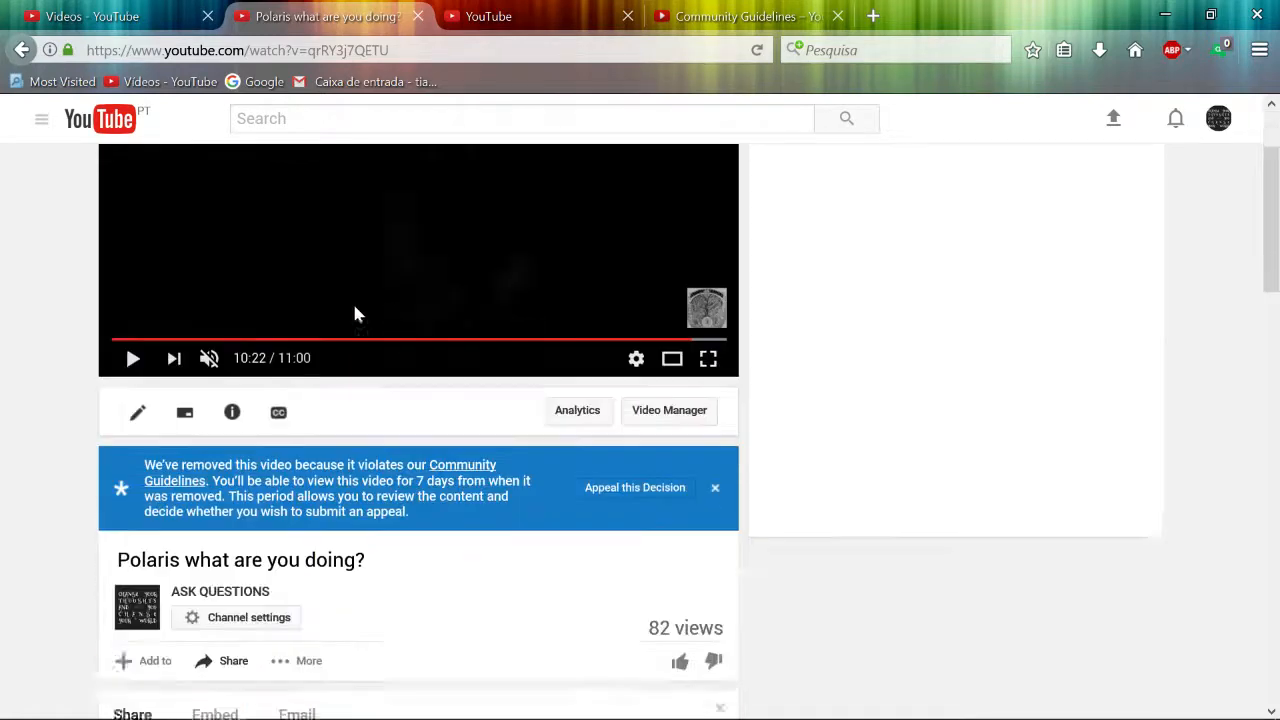
{"action": "scroll", "scroll_direction": "up", "scroll_amount": 3}
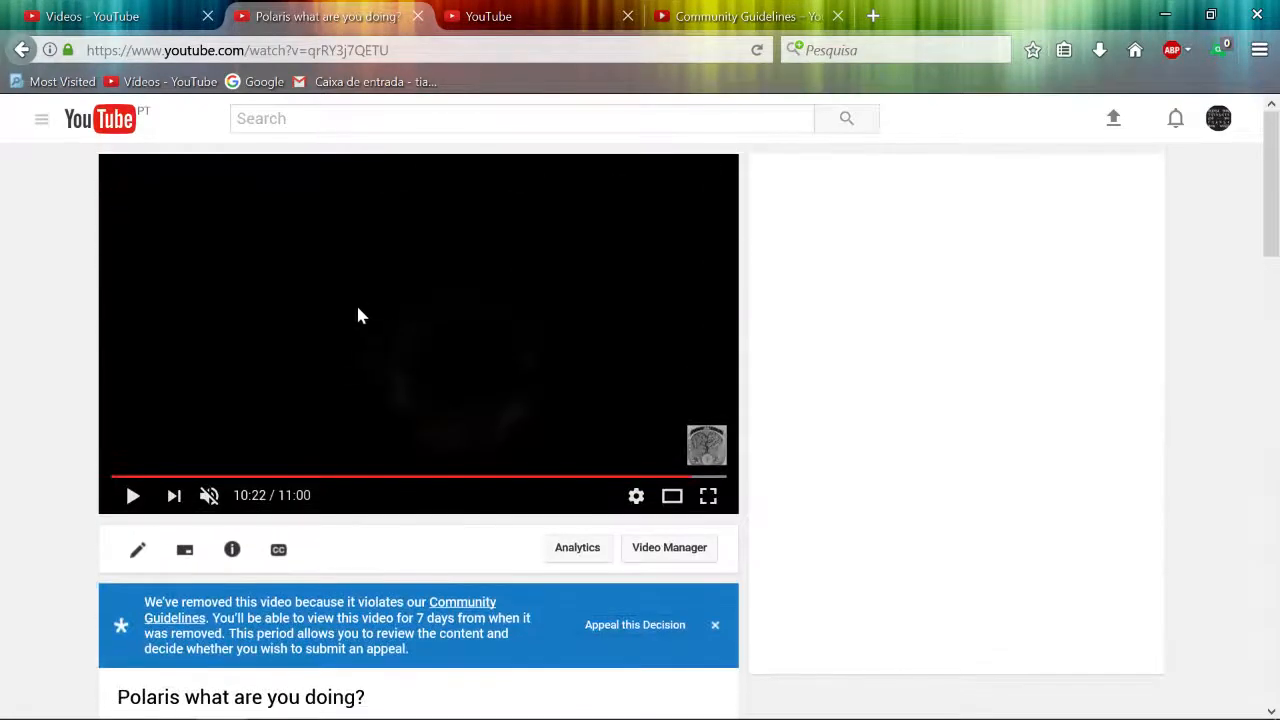
{"action": "mouse_move", "coordinate": [420, 320]}
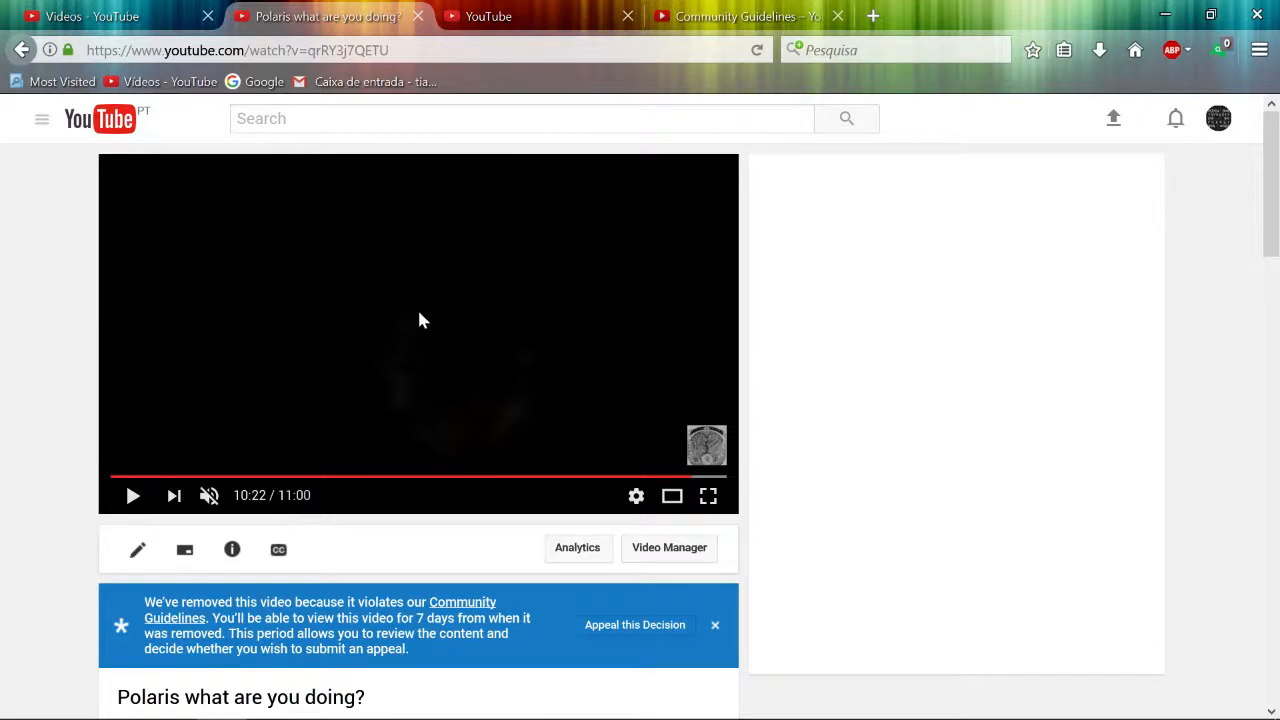
{"action": "mouse_move", "coordinate": [444, 324]}
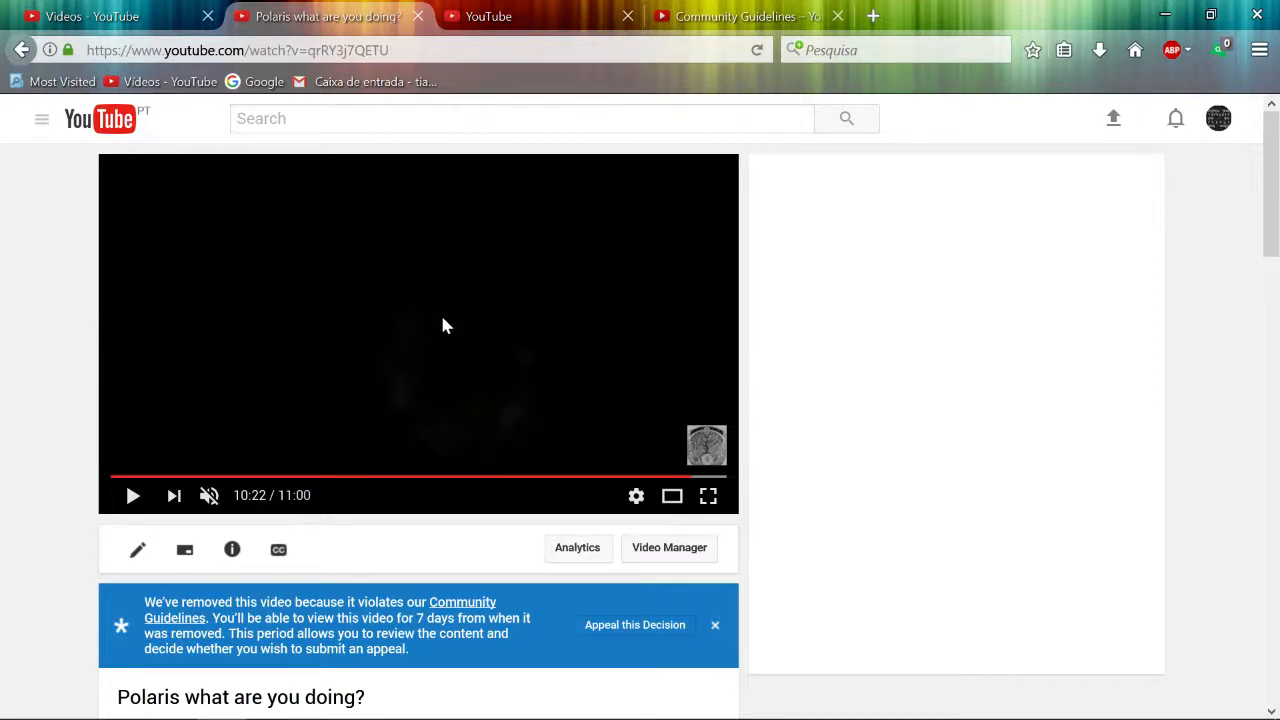
- Read down the video's long description, then view the Community Guidelines page
{"action": "scroll", "scroll_direction": "down", "scroll_amount": 3}
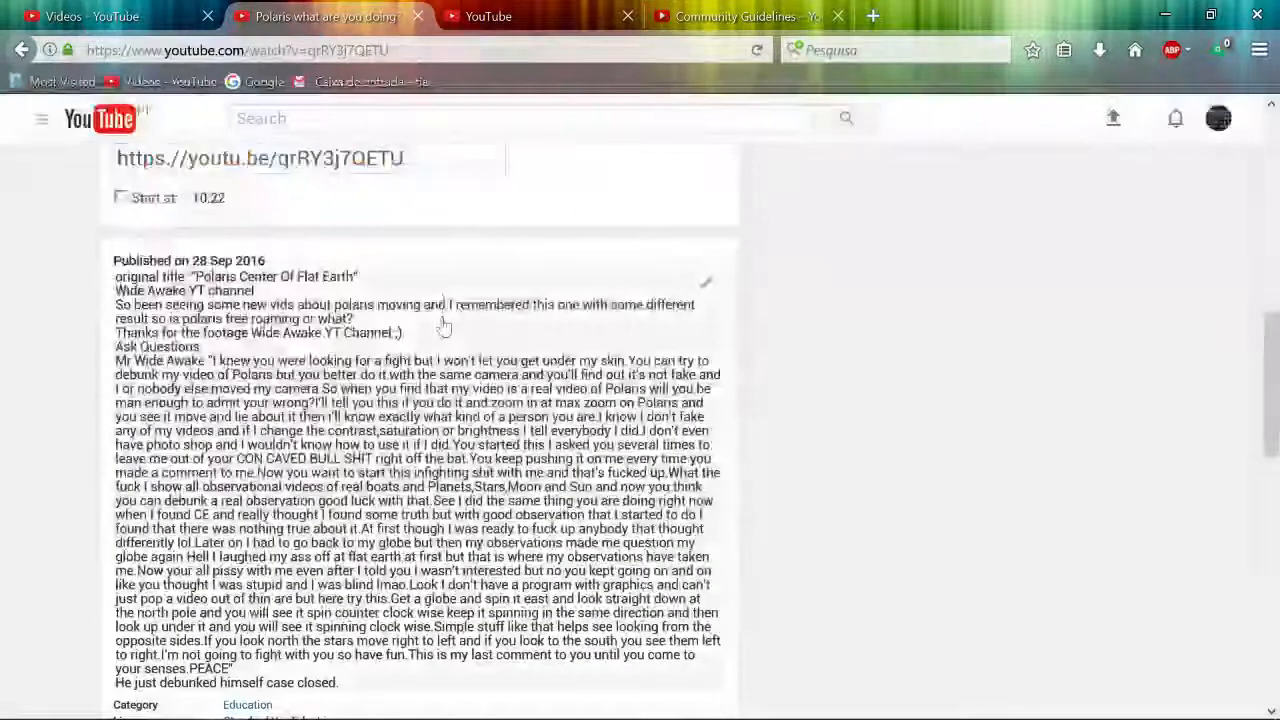
{"action": "scroll", "scroll_direction": "down", "scroll_amount": 3}
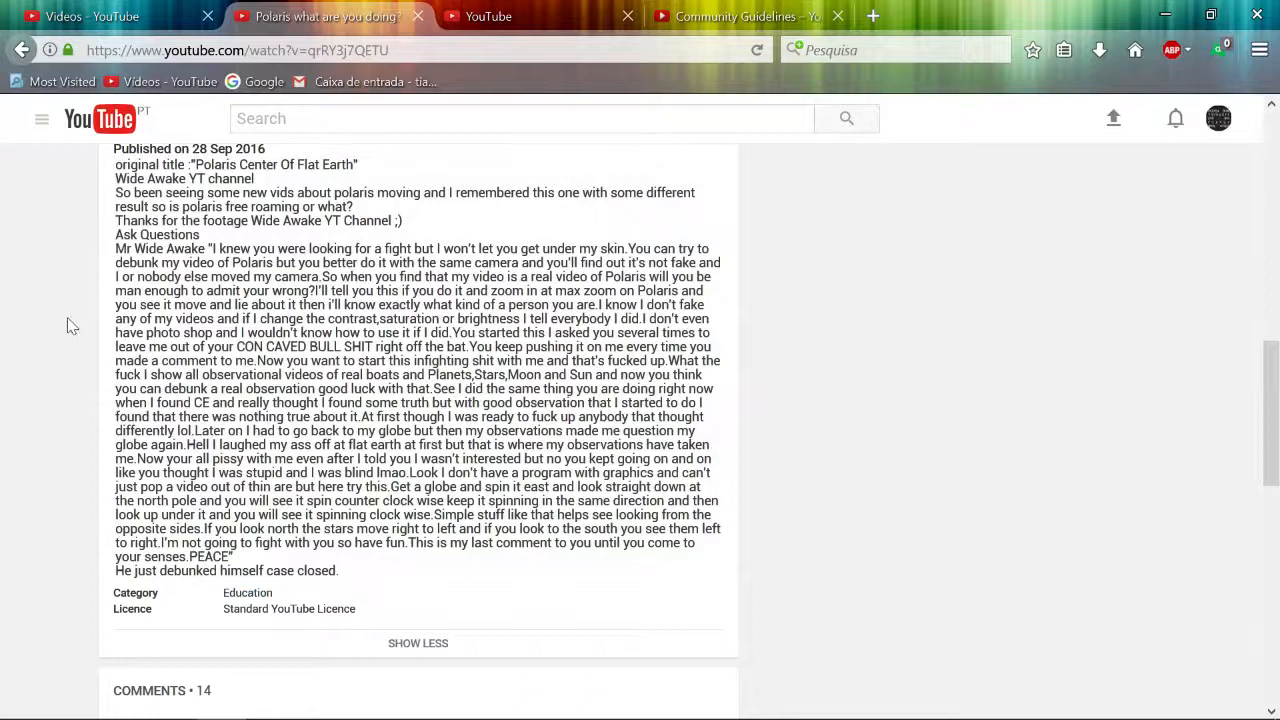
{"action": "mouse_move", "coordinate": [82, 320]}
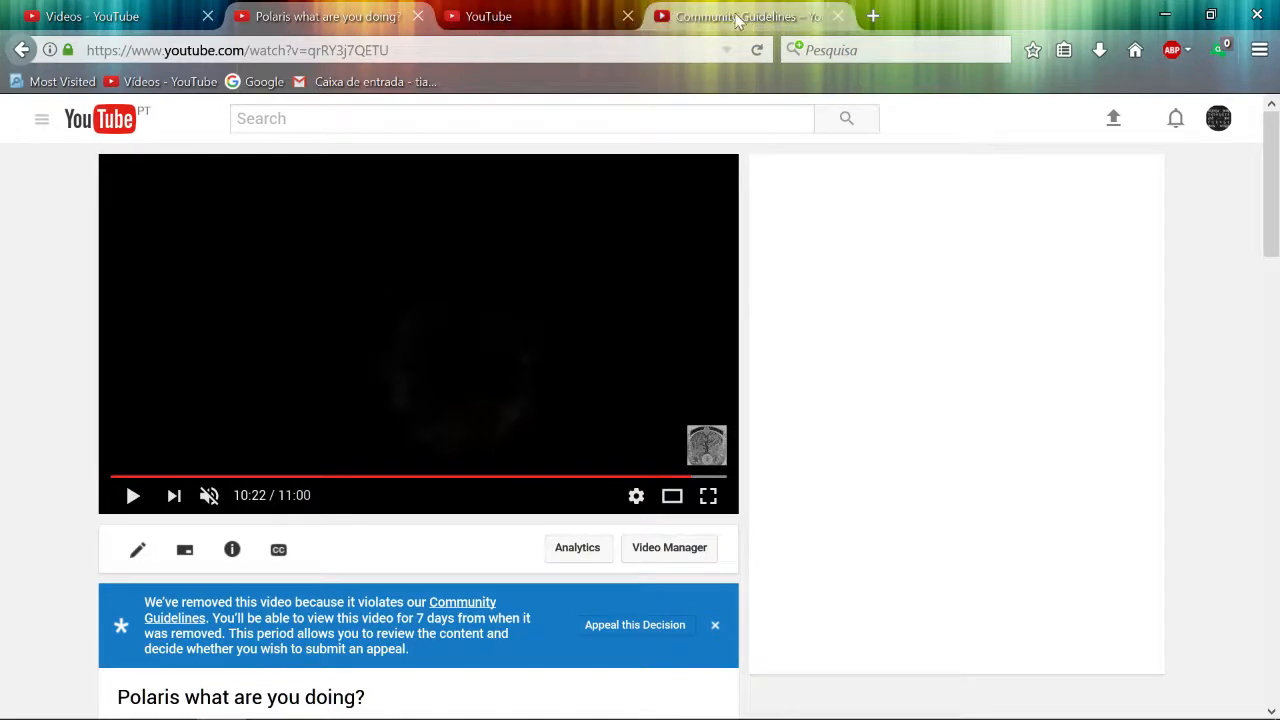
{"action": "left_click", "coordinate": [744, 16]}
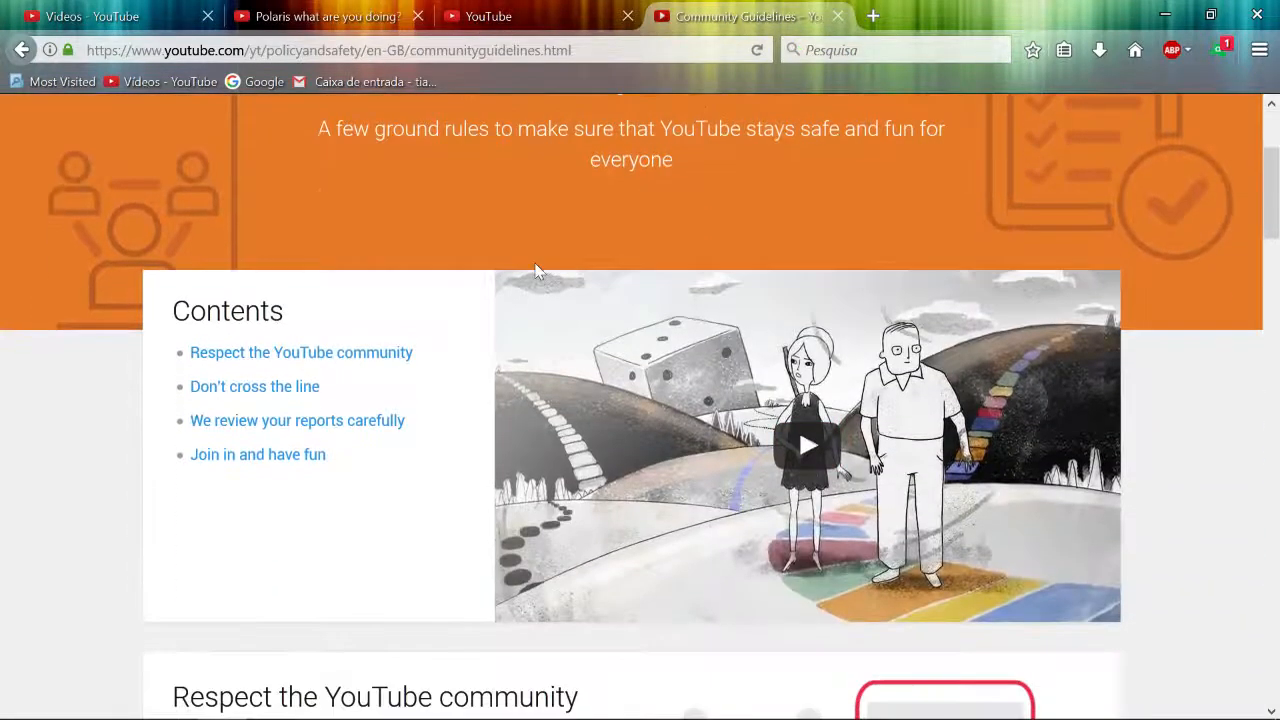
{"action": "scroll", "scroll_direction": "up", "scroll_amount": 3}
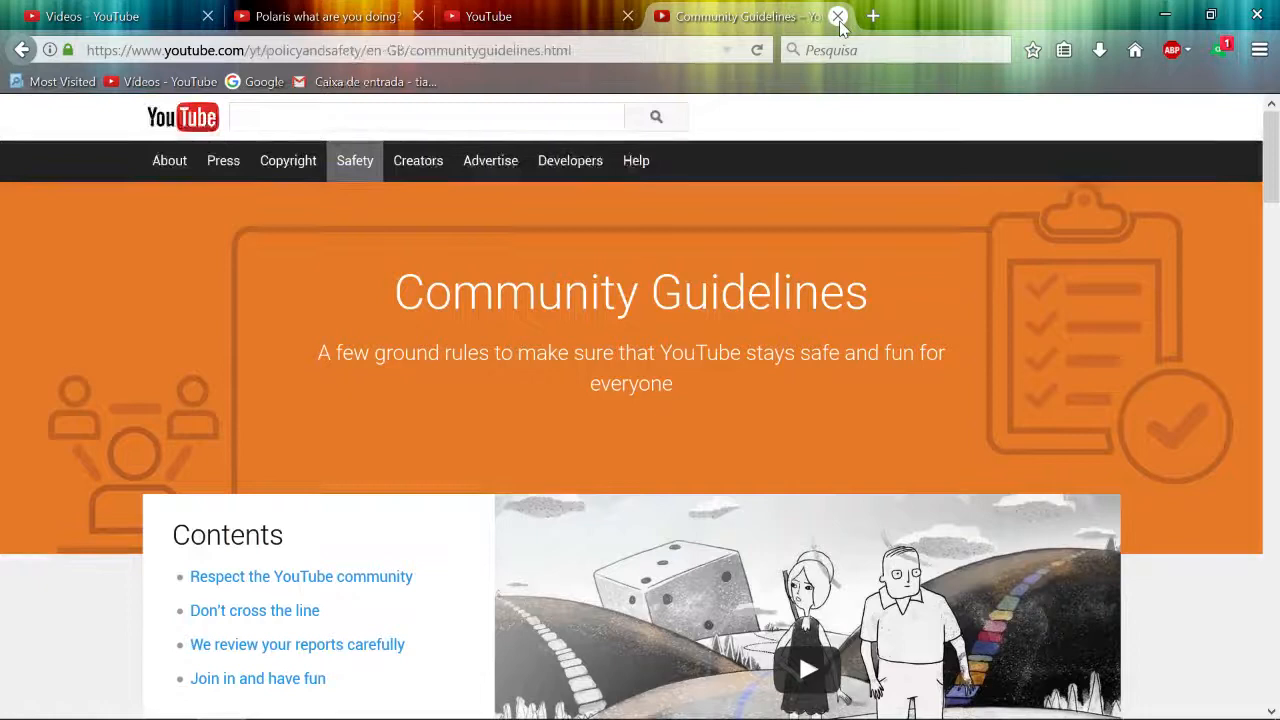
{"action": "left_click", "coordinate": [838, 16]}
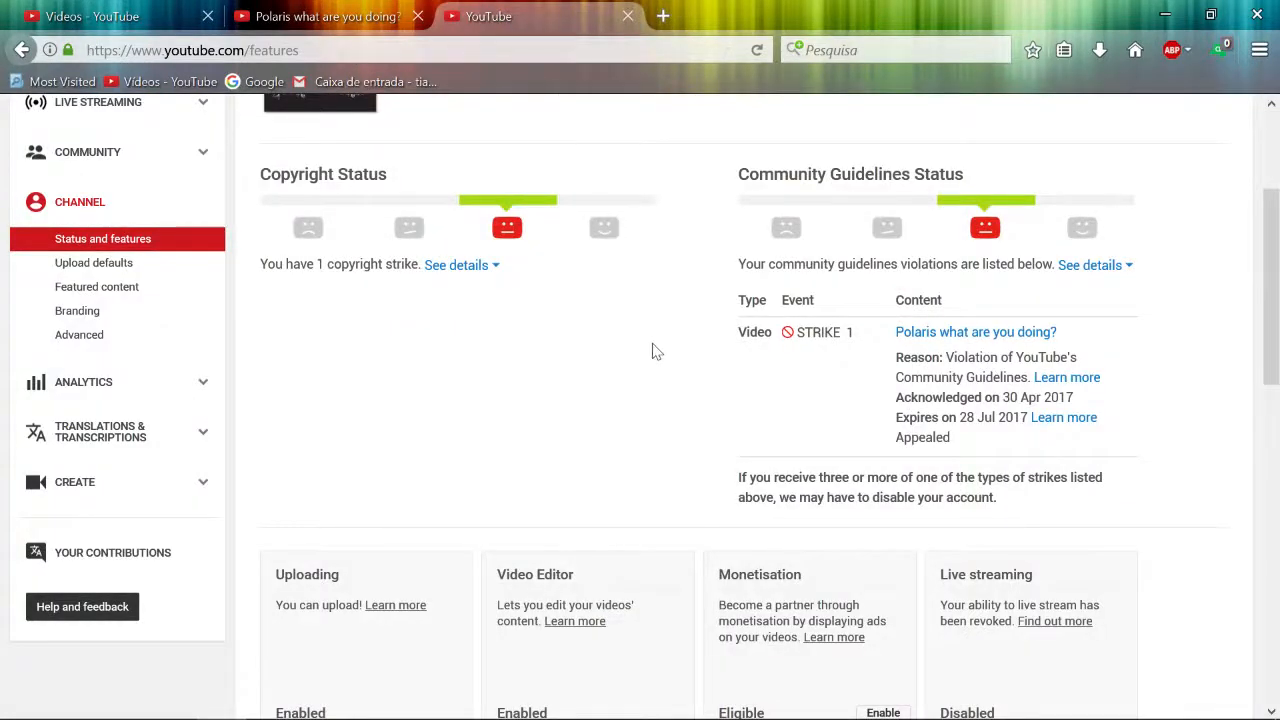
{"action": "mouse_move", "coordinate": [1108, 344]}
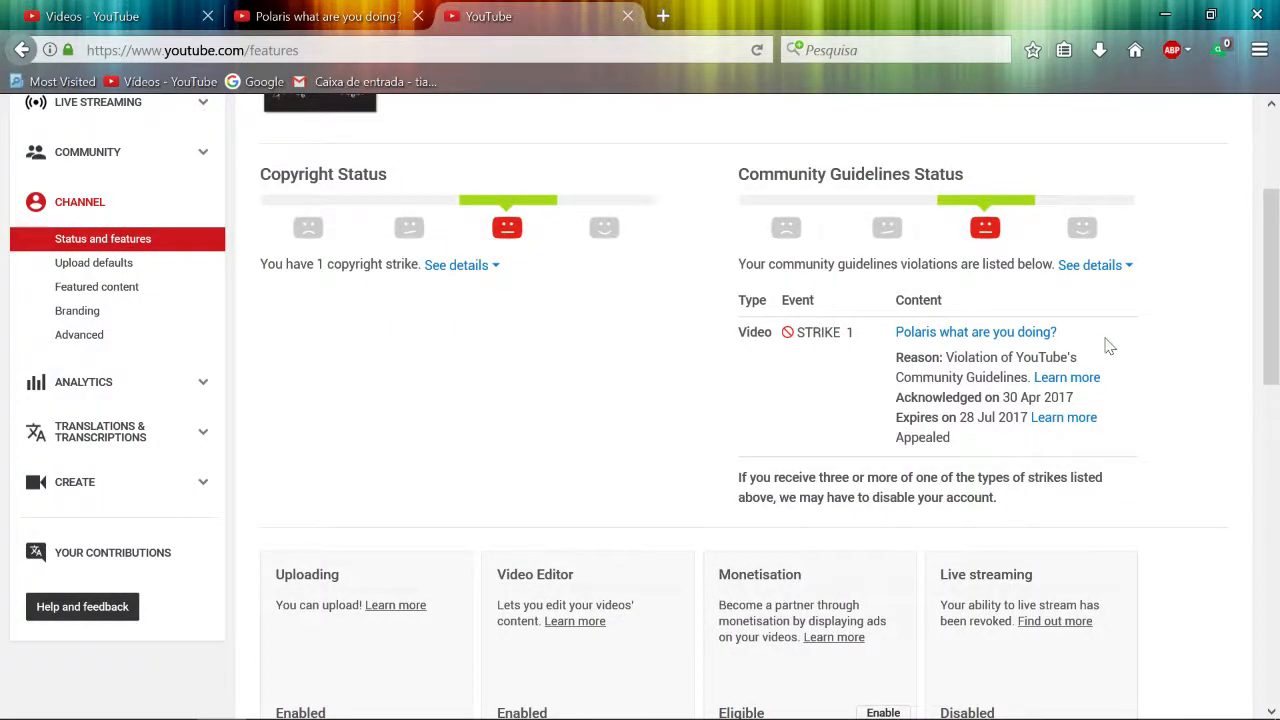
{"action": "mouse_move", "coordinate": [1190, 336]}
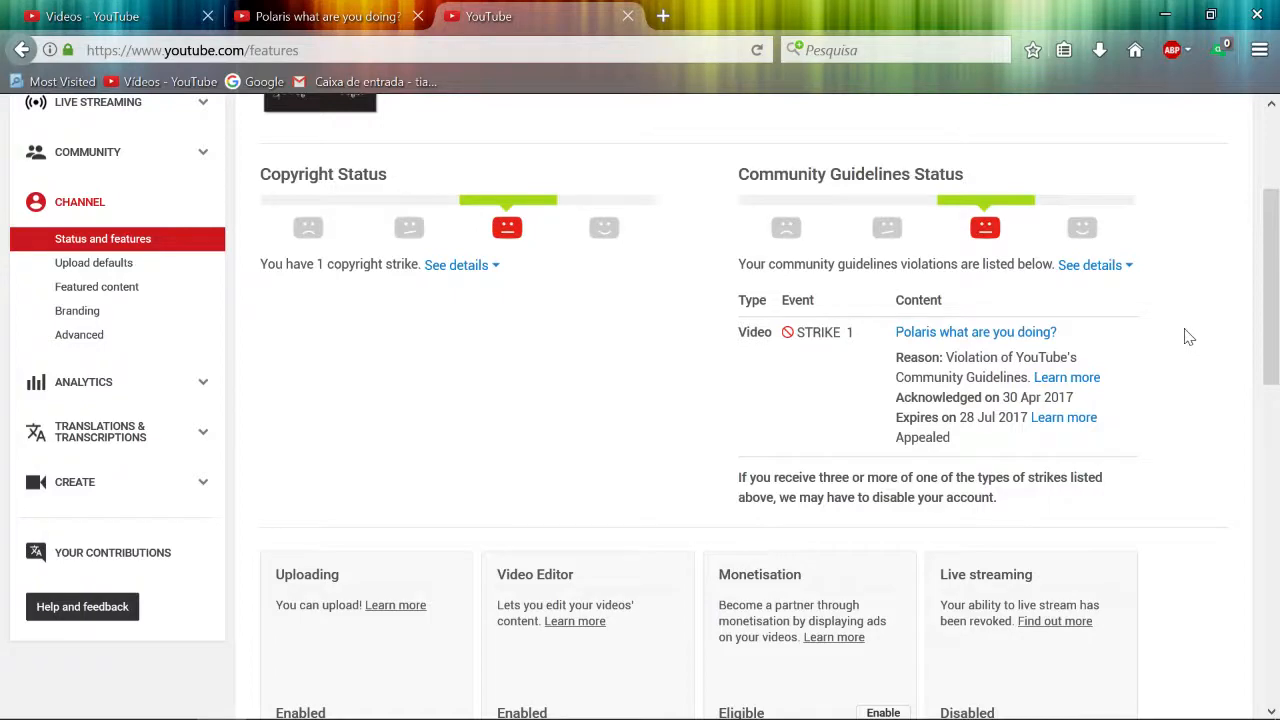
{"action": "scroll", "scroll_direction": "down", "scroll_amount": 3}
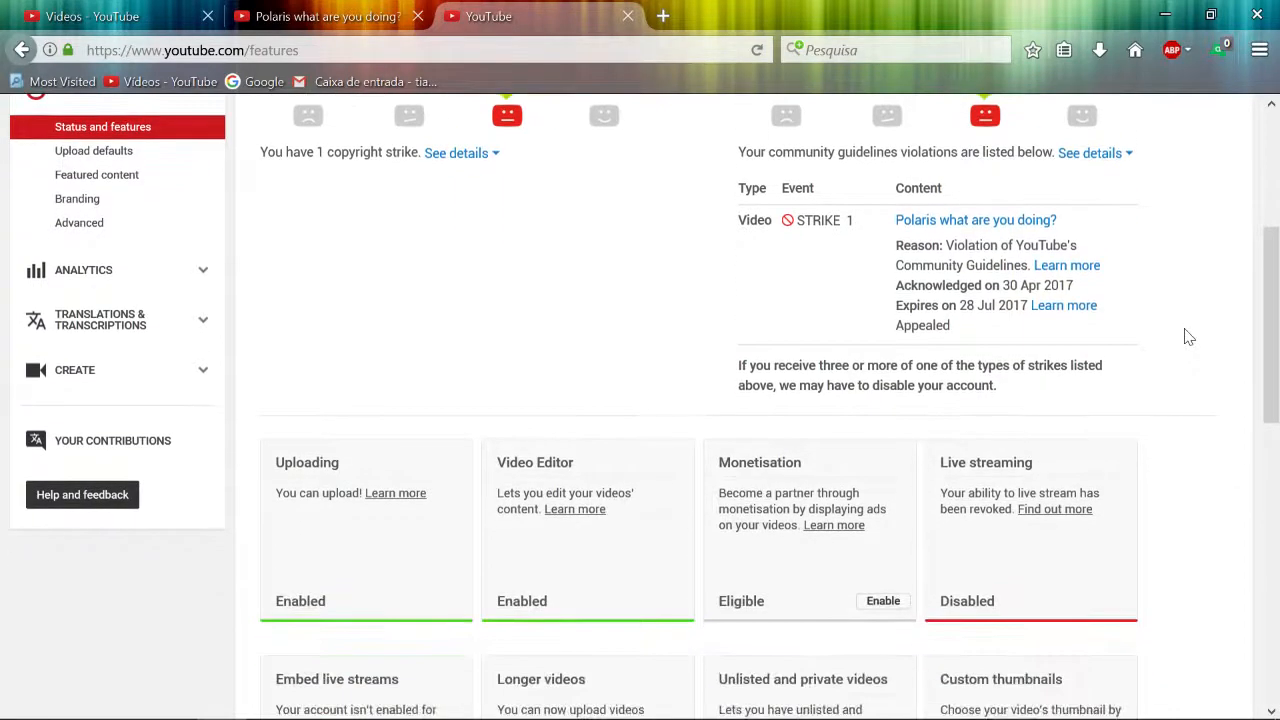
{"action": "scroll", "scroll_direction": "up", "scroll_amount": 3}
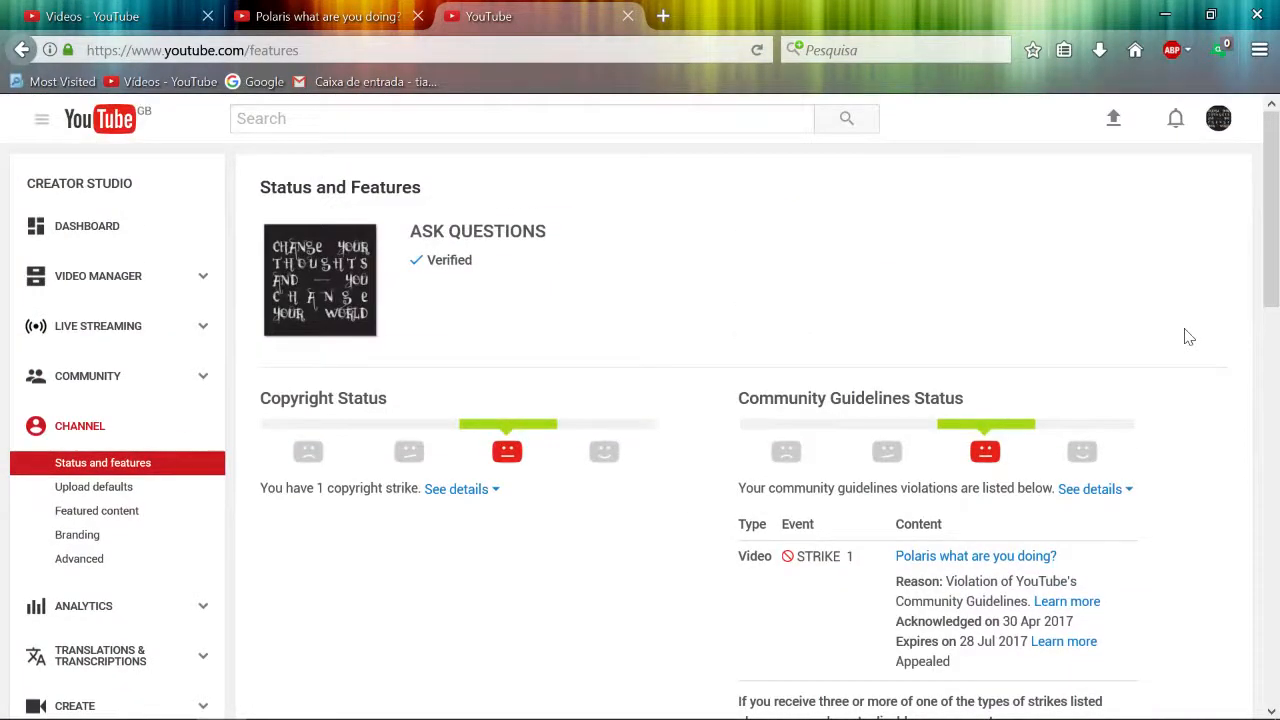
{"action": "mouse_move", "coordinate": [696, 260]}
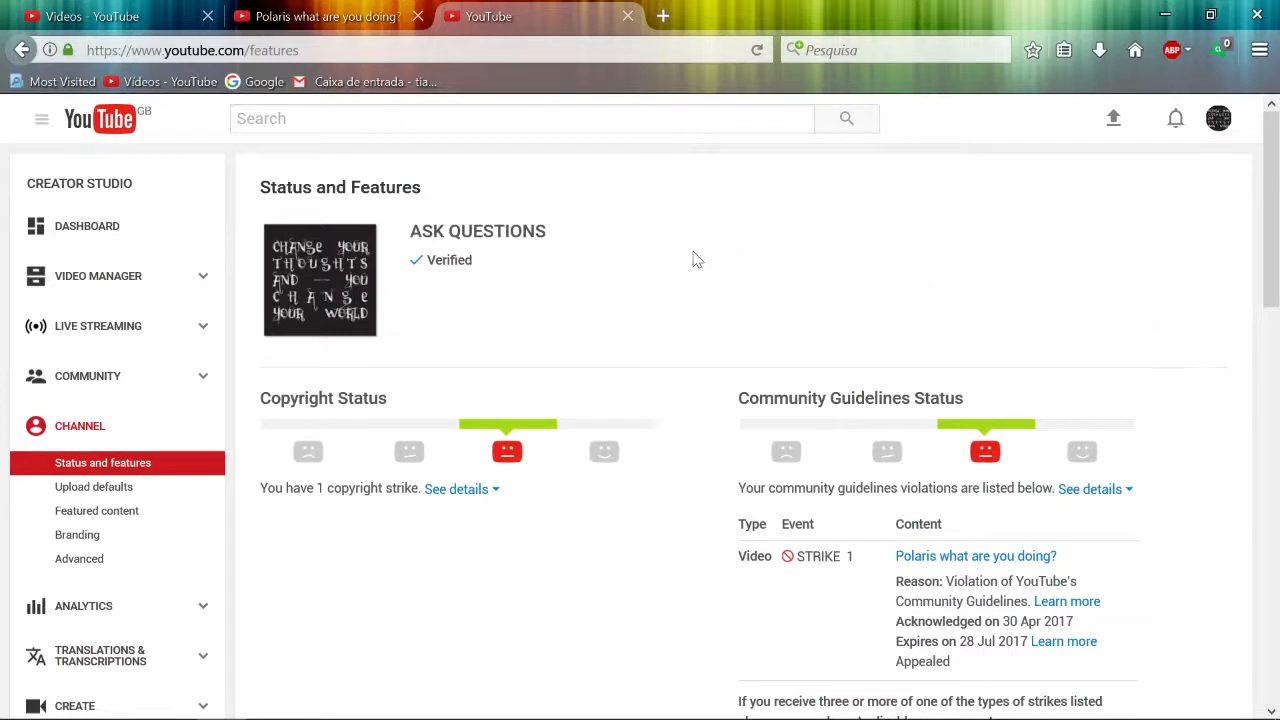
{"action": "scroll", "scroll_direction": "down", "scroll_amount": 3}
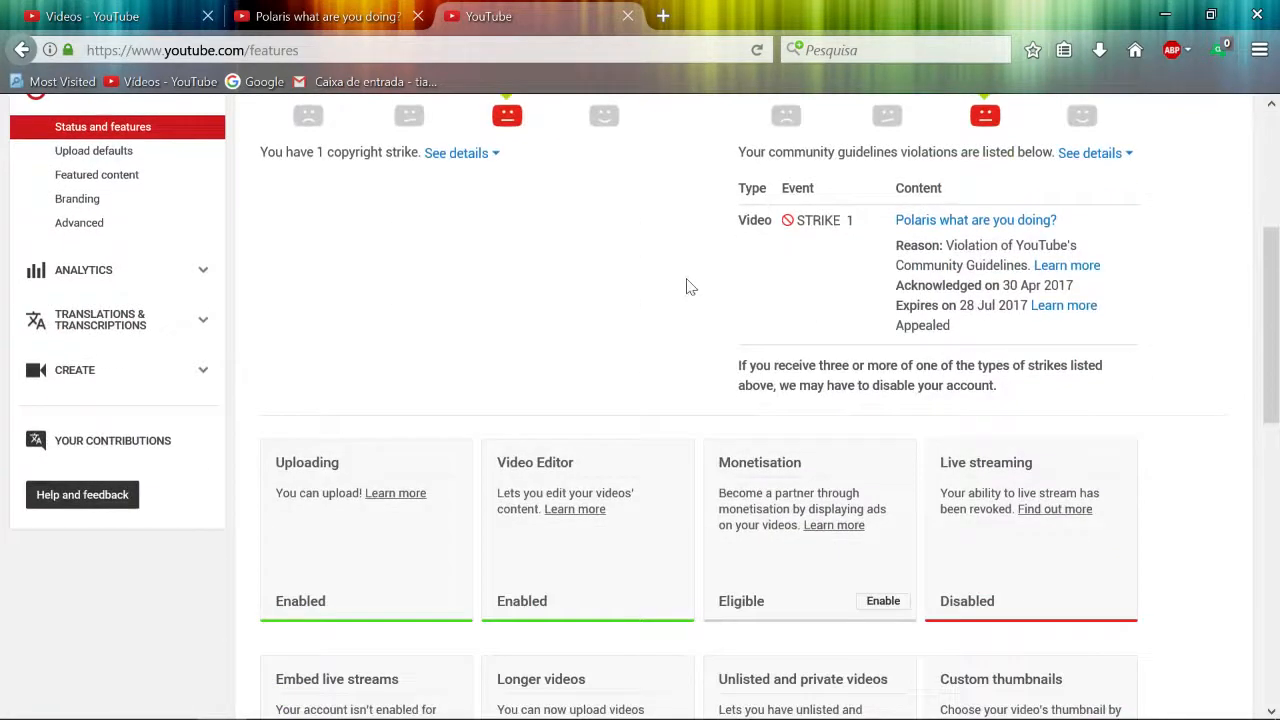
{"action": "scroll", "scroll_direction": "down", "scroll_amount": 3}
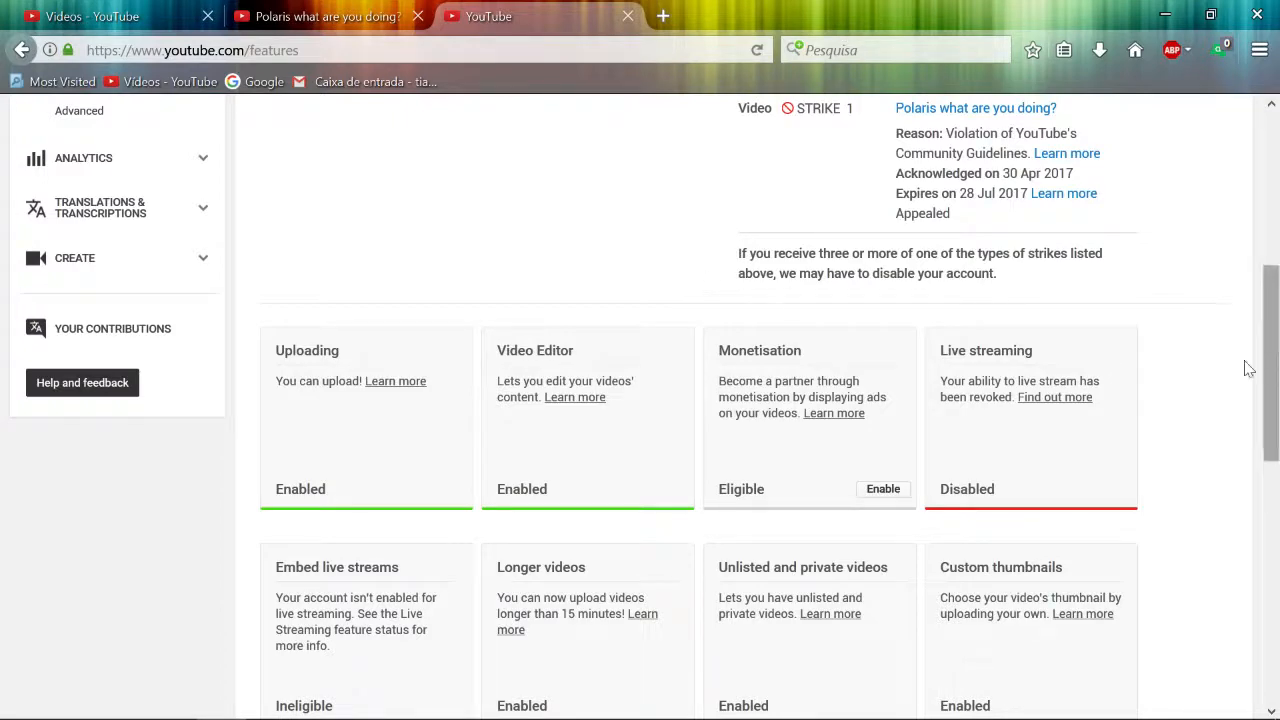
{"action": "scroll", "scroll_direction": "up", "scroll_amount": 3}
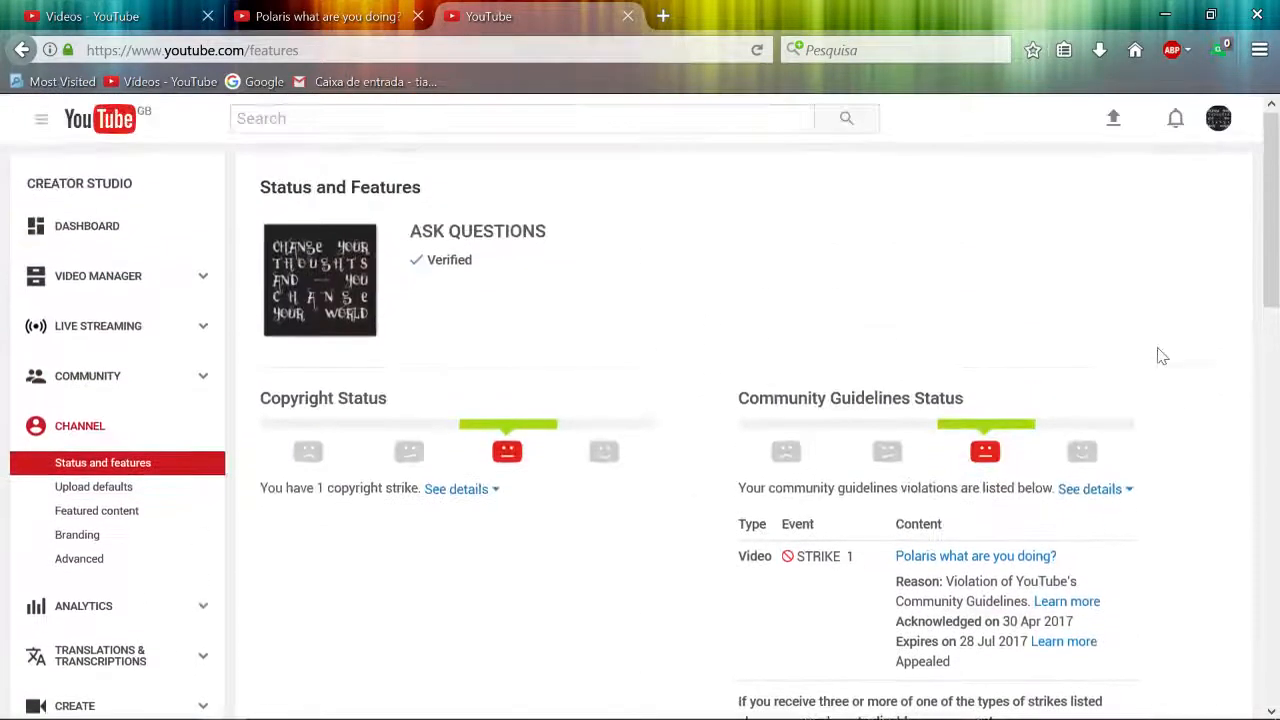
{"action": "scroll", "scroll_direction": "down", "scroll_amount": 3}
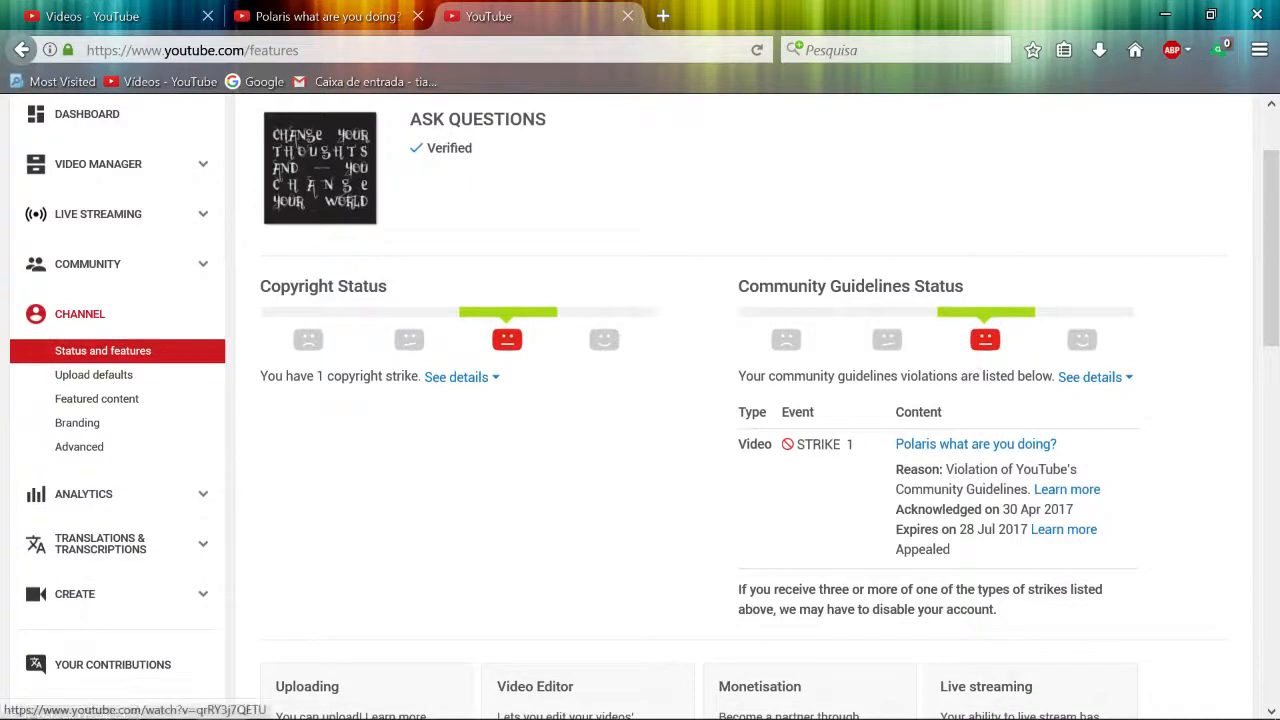
{"action": "mouse_move", "coordinate": [1184, 448]}
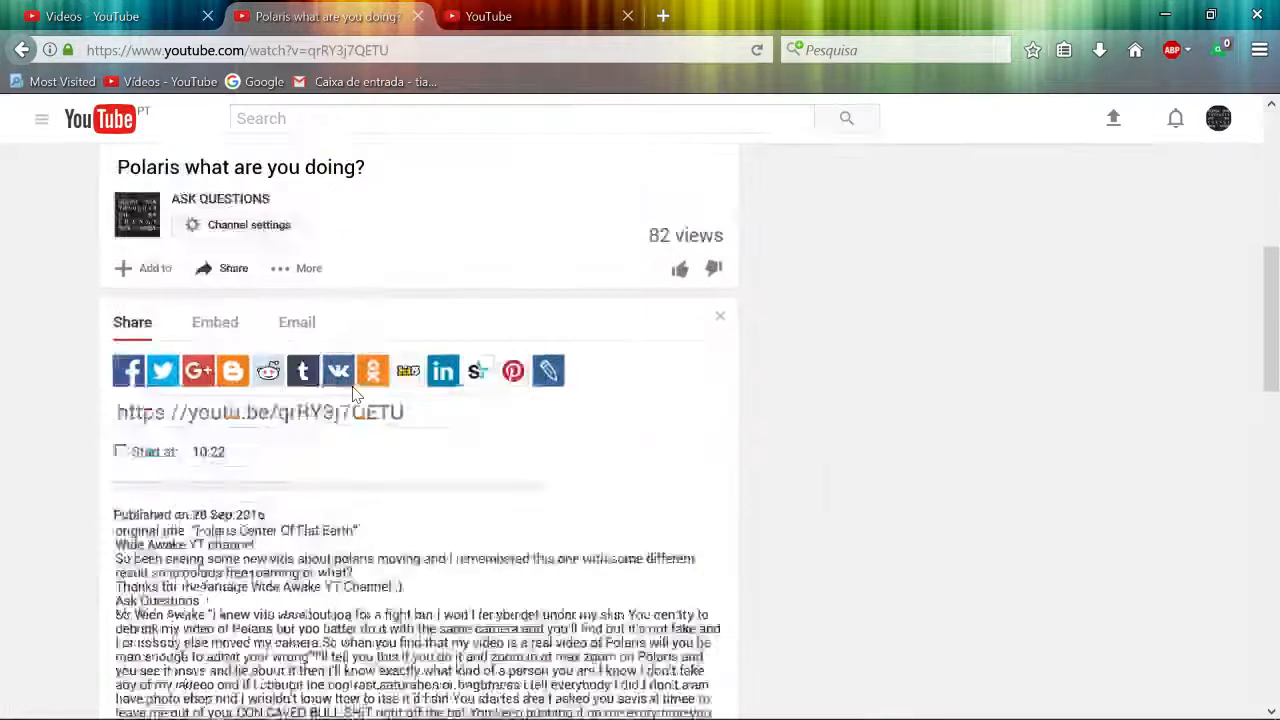
- Reread the Polaris what are you doing? description and comments by scrolling through them
{"action": "scroll", "scroll_direction": "down", "scroll_amount": 3}
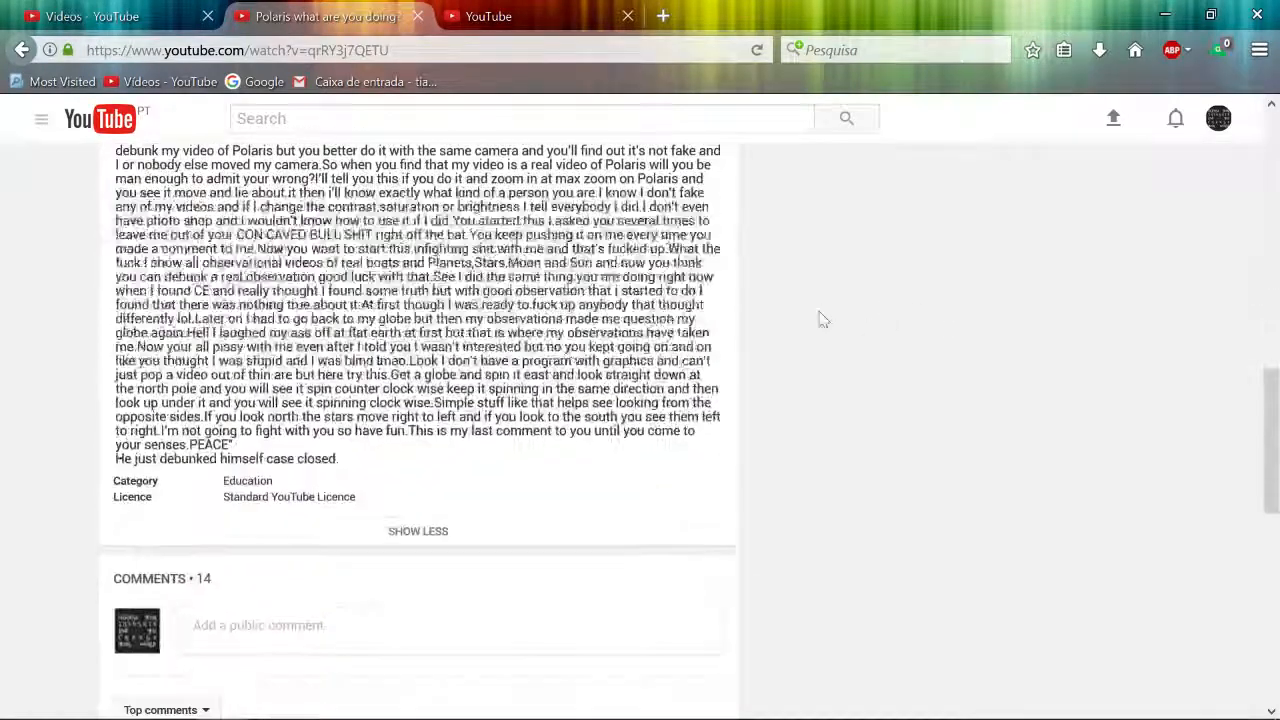
{"action": "scroll", "scroll_direction": "up", "scroll_amount": 3}
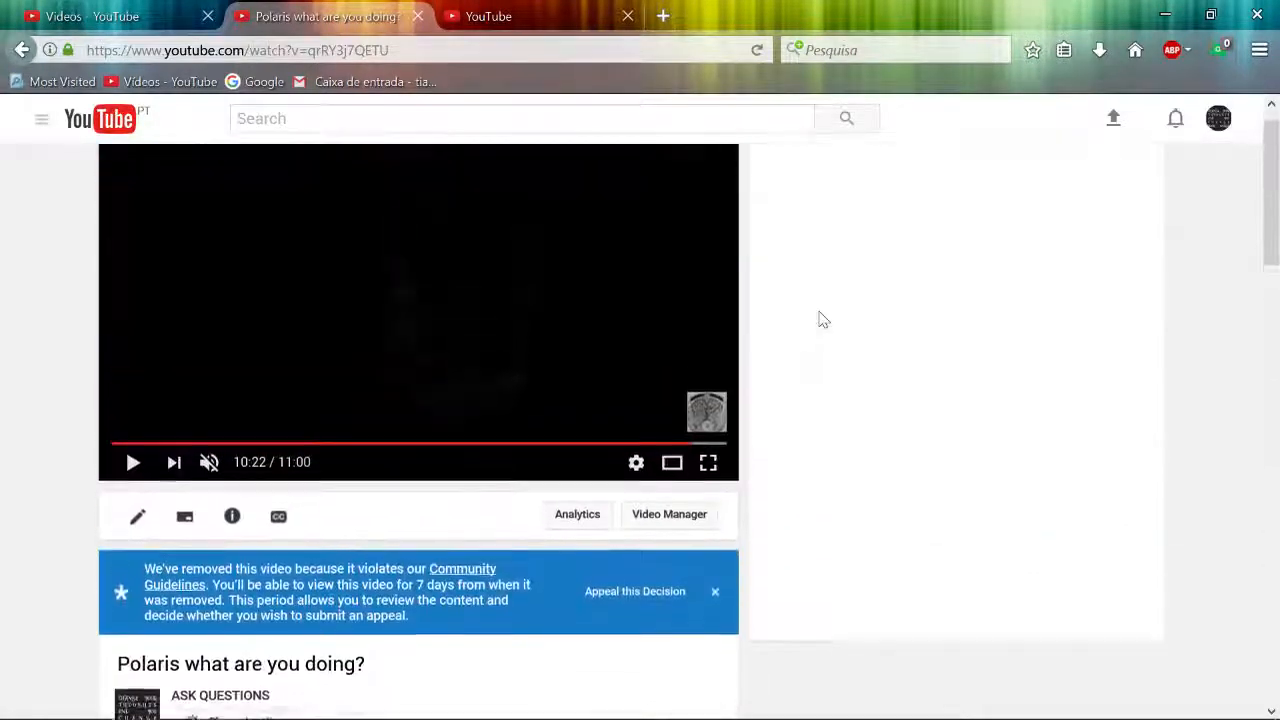
{"action": "scroll", "scroll_direction": "down", "scroll_amount": 3}
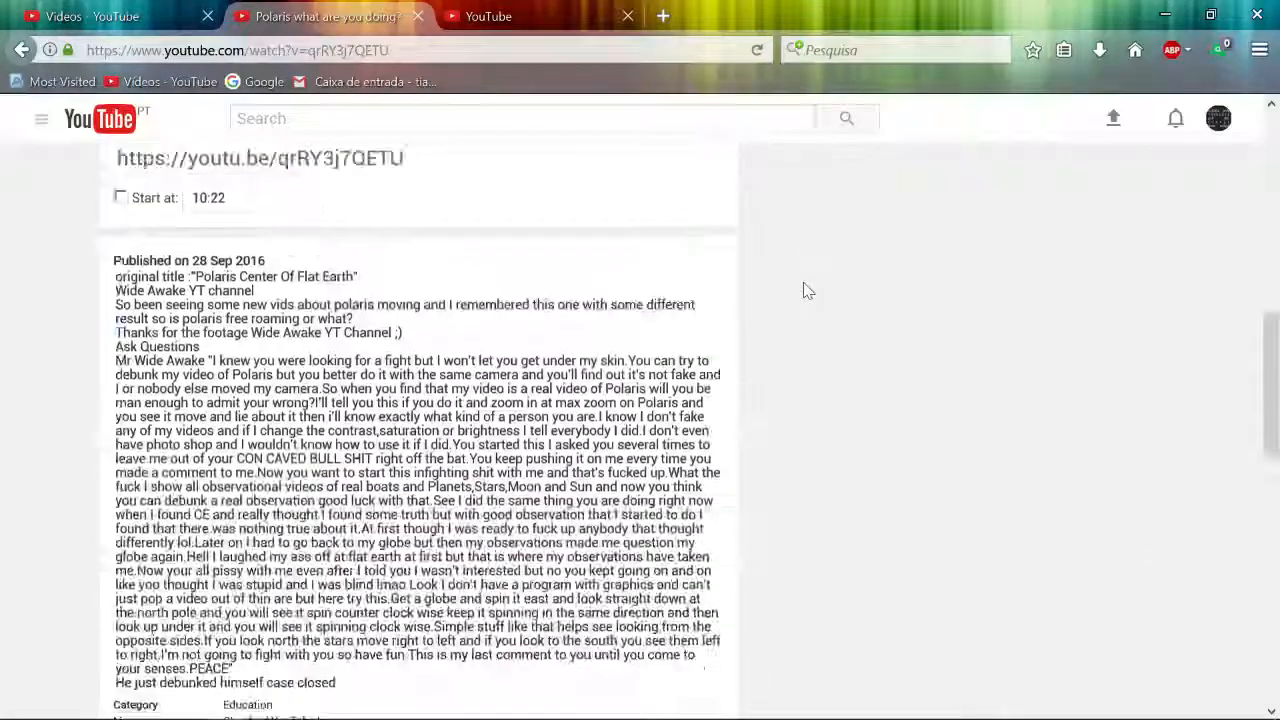
{"action": "scroll", "scroll_direction": "down", "scroll_amount": 3}
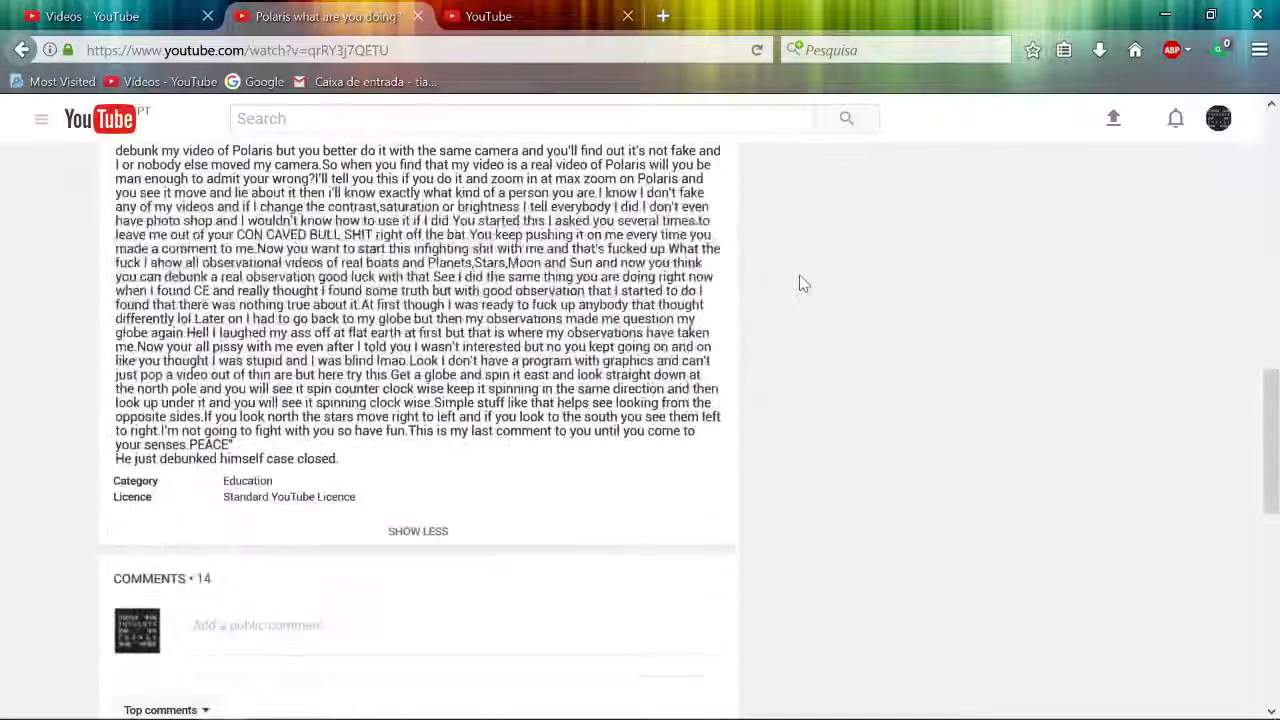
{"action": "scroll", "scroll_direction": "up", "scroll_amount": 3}
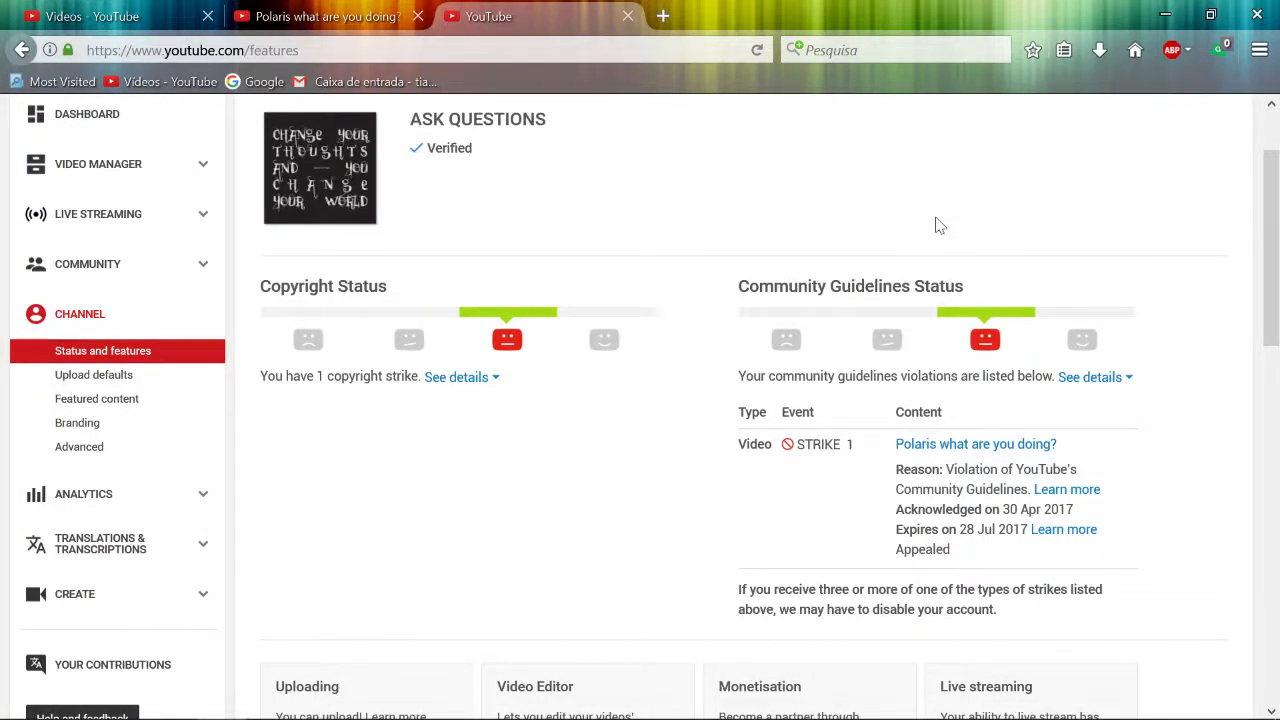
{"action": "mouse_move", "coordinate": [660, 216]}
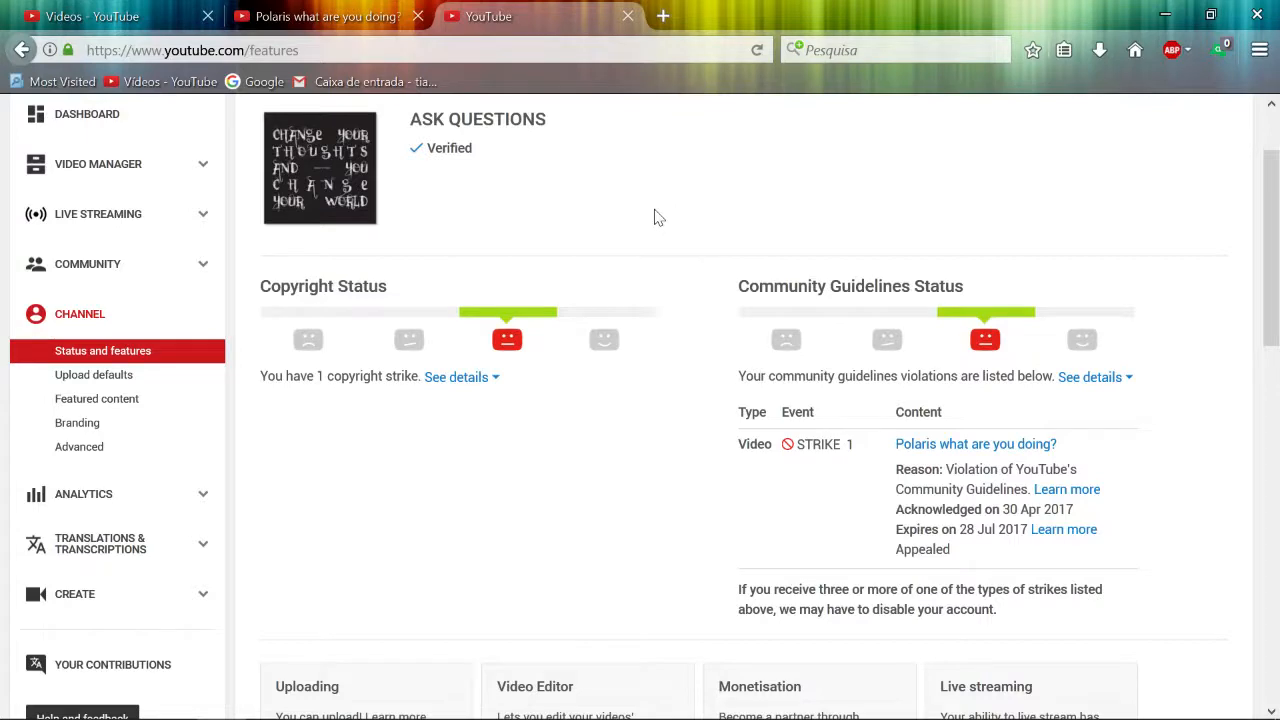
{"action": "scroll", "scroll_direction": "down", "scroll_amount": 3}
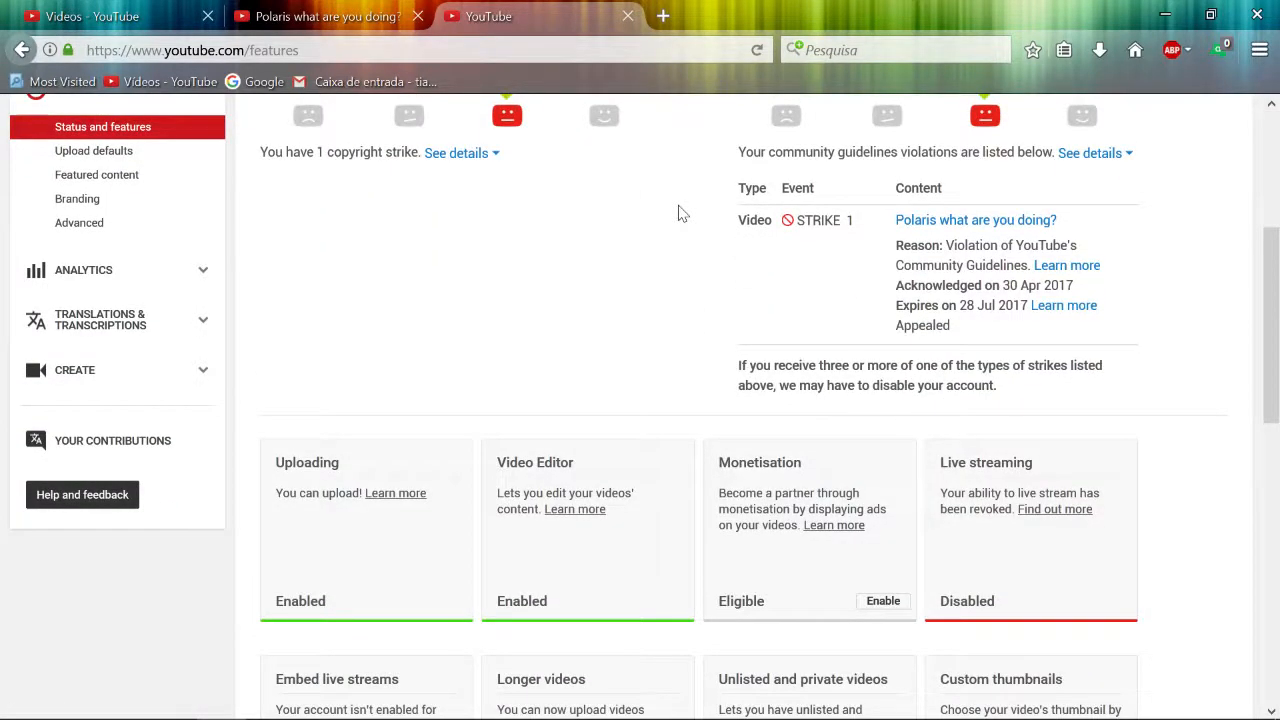
{"action": "scroll", "scroll_direction": "up", "scroll_amount": 3}
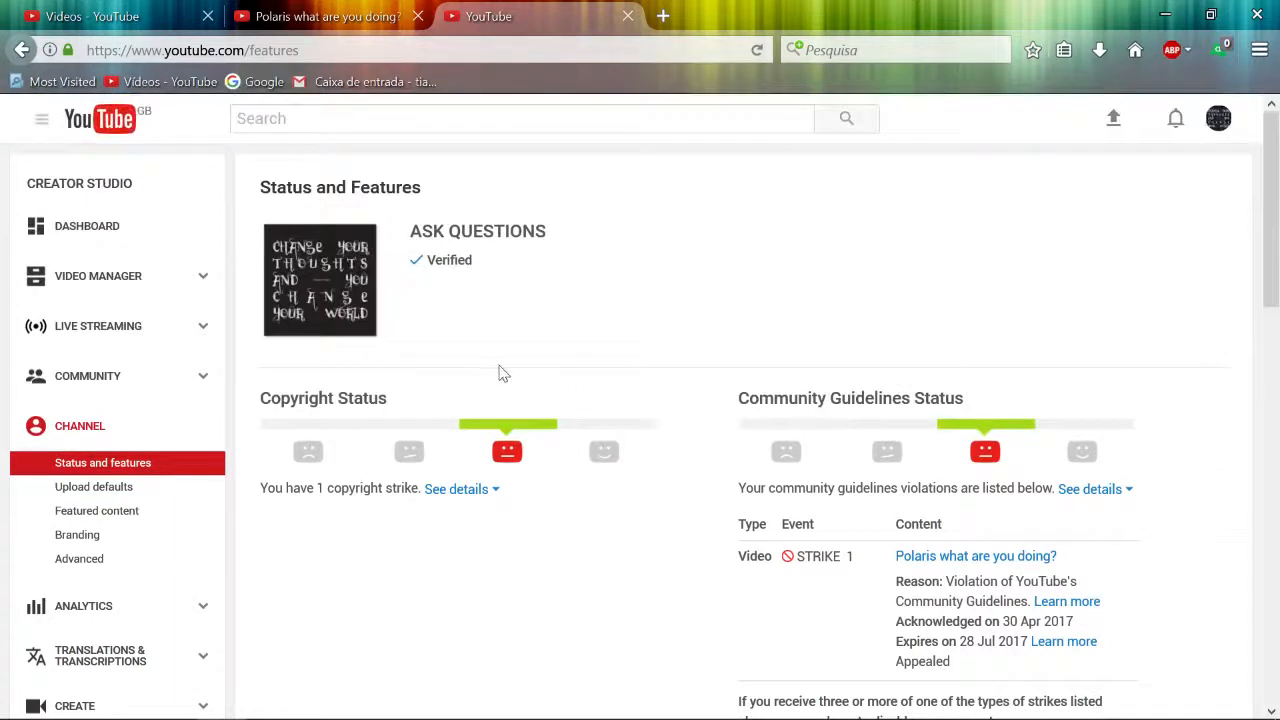
{"action": "mouse_move", "coordinate": [688, 368]}
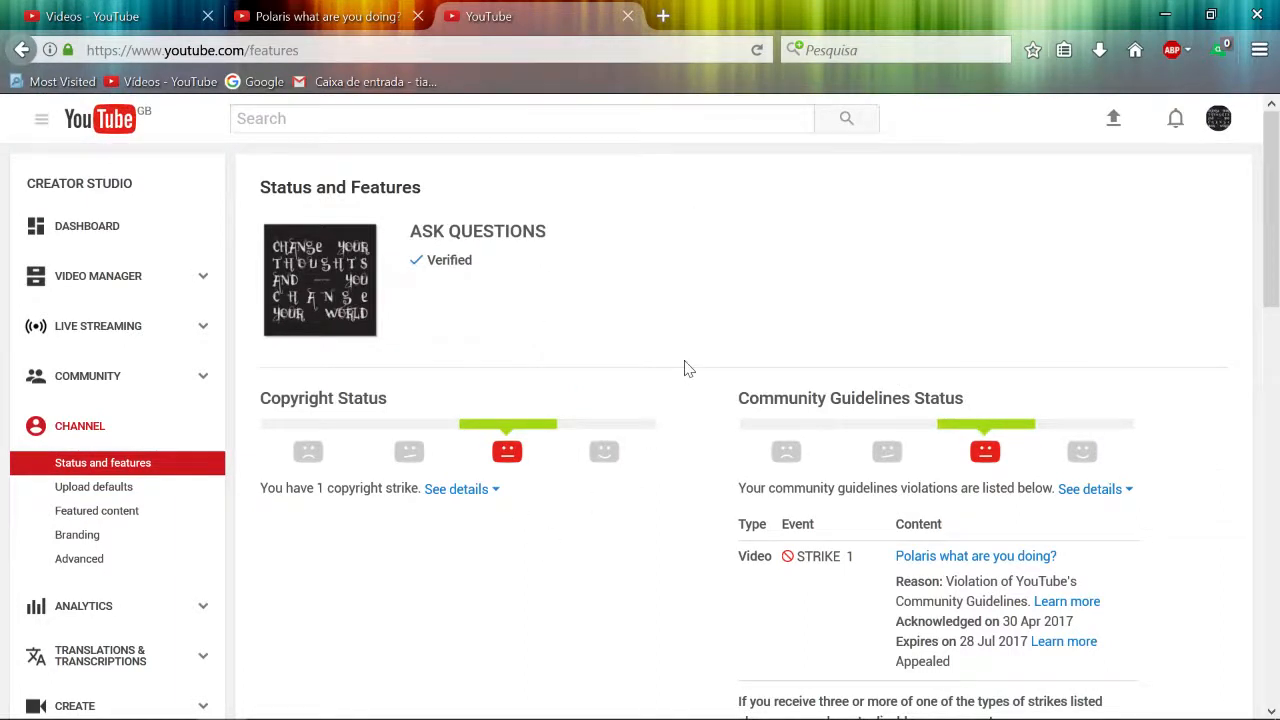
{"action": "scroll", "scroll_direction": "down", "scroll_amount": 3}
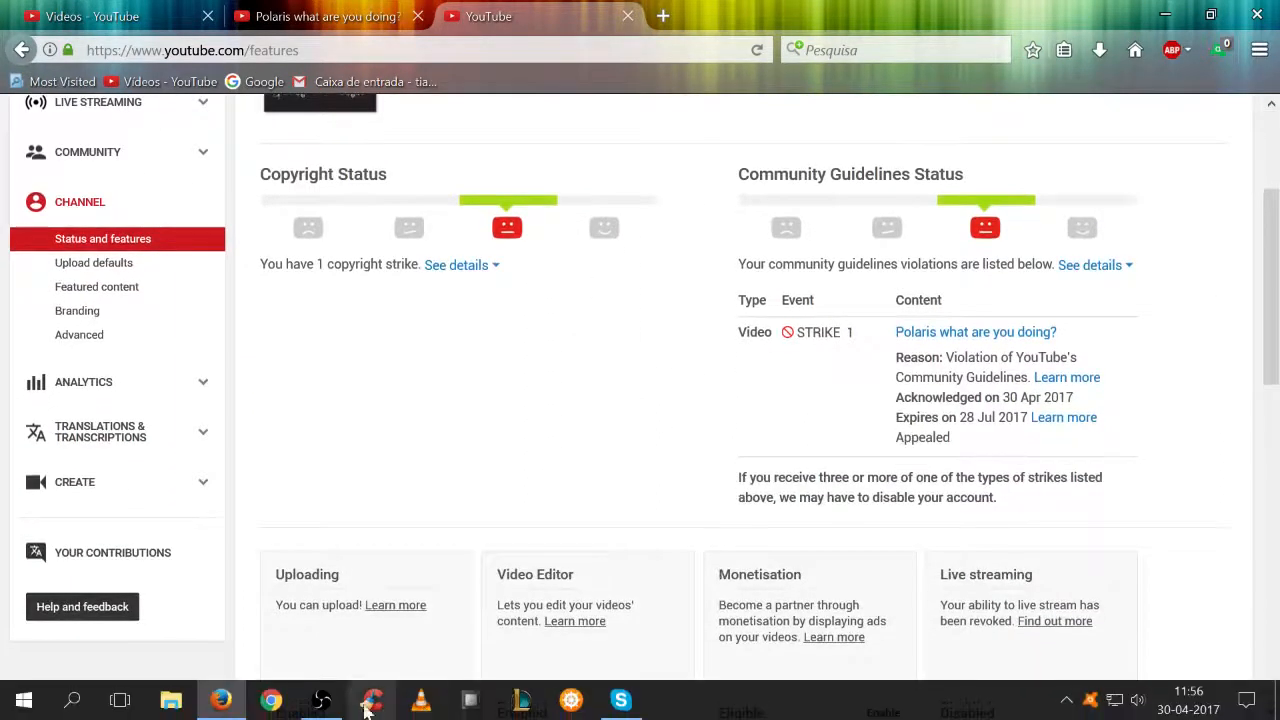
{"action": "left_click", "coordinate": [370, 700]}
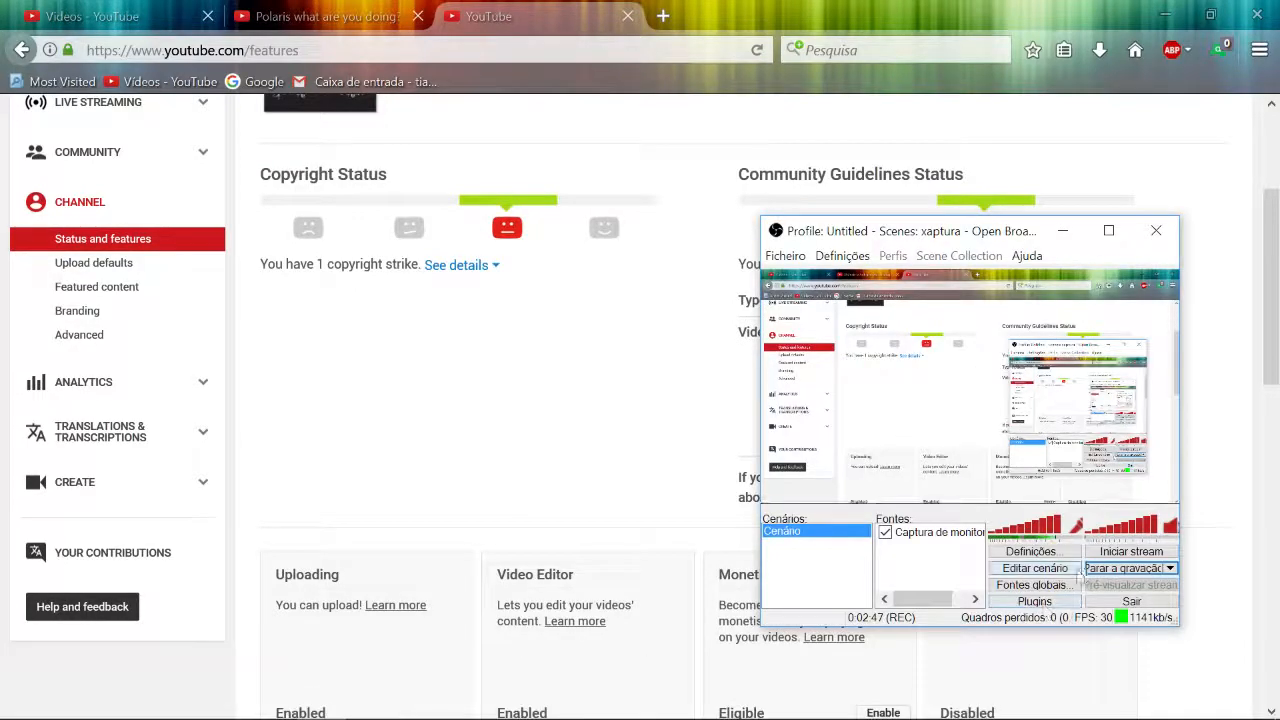